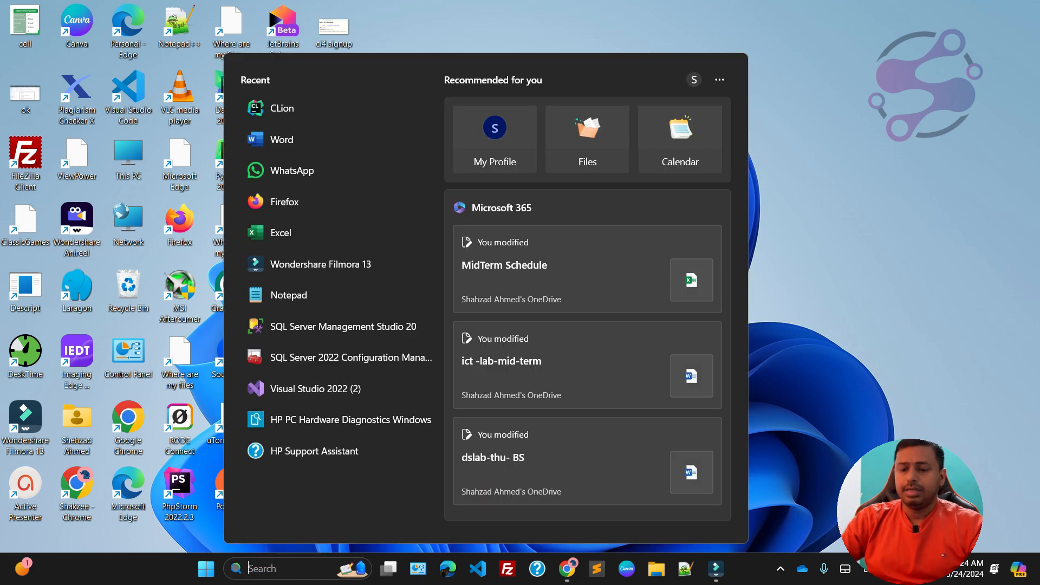
Launch CLion from the Start menu's Recent list.
{"action": "left_click", "coordinate": [281, 107]}
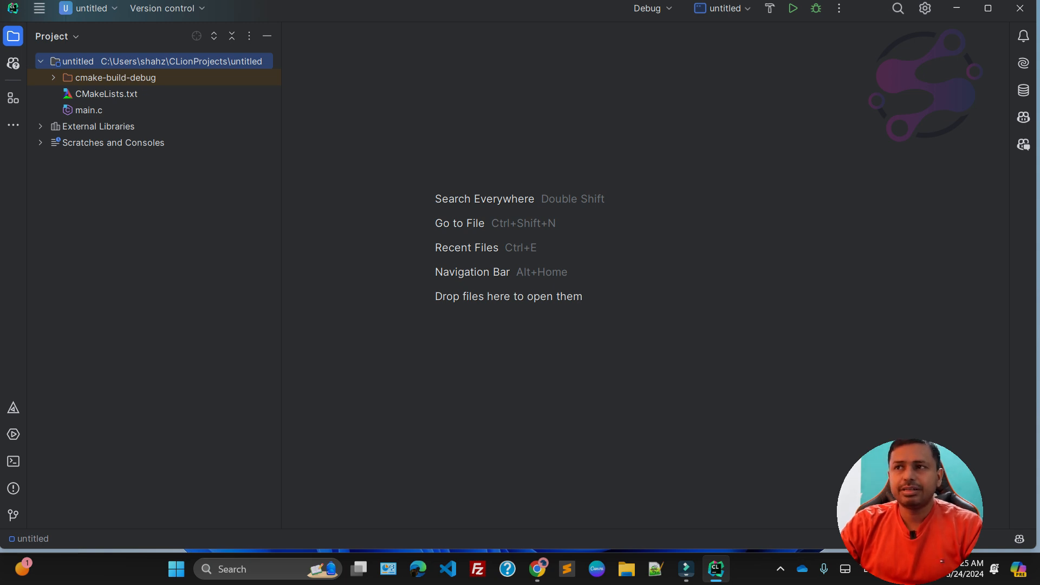
Open the New Project dialog via File > New > Project.
{"action": "left_click", "coordinate": [40, 8]}
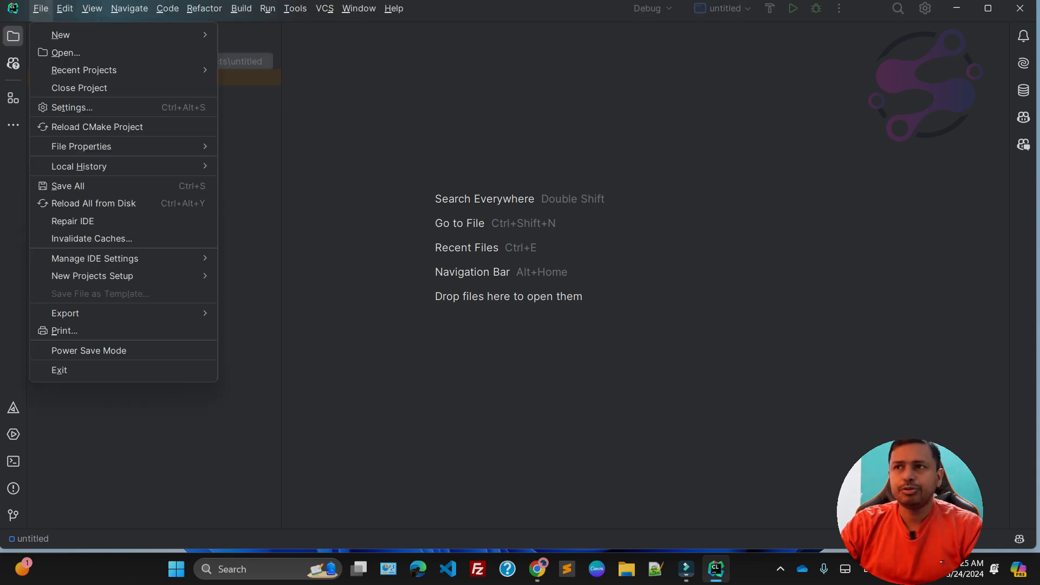
{"action": "left_click", "coordinate": [60, 35]}
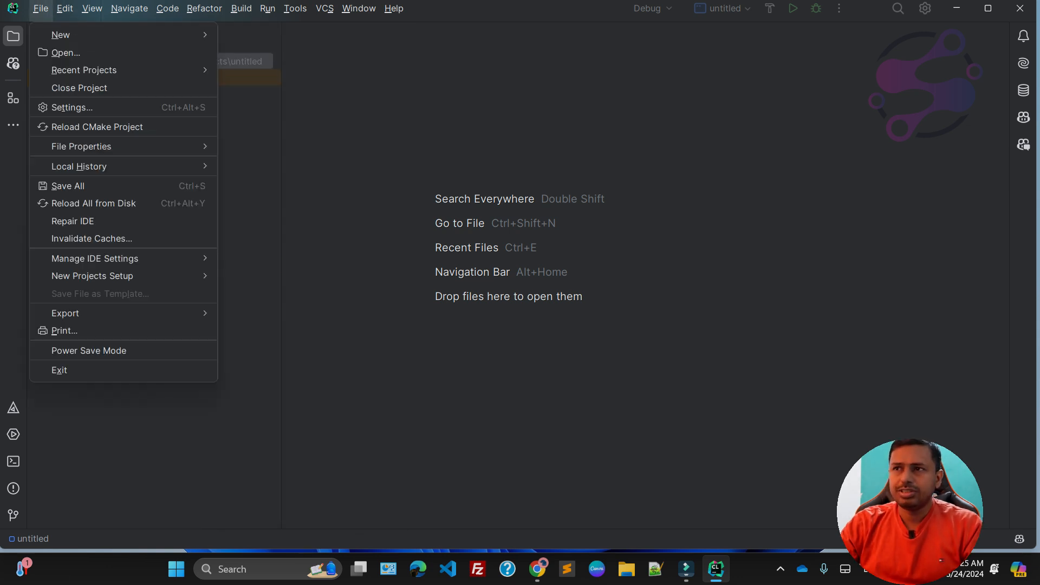
{"action": "left_click", "coordinate": [60, 35]}
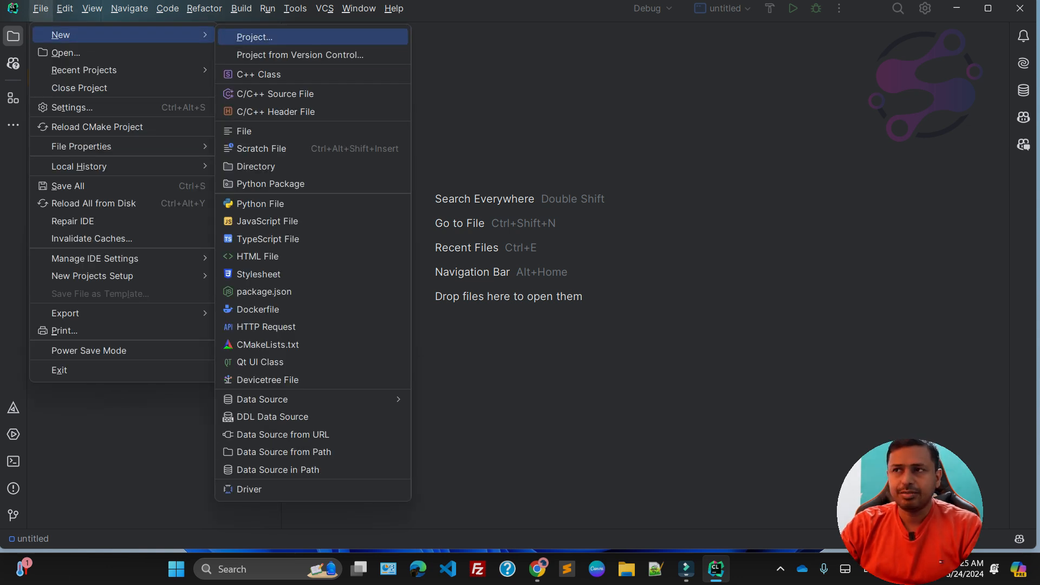
{"action": "left_click", "coordinate": [253, 37]}
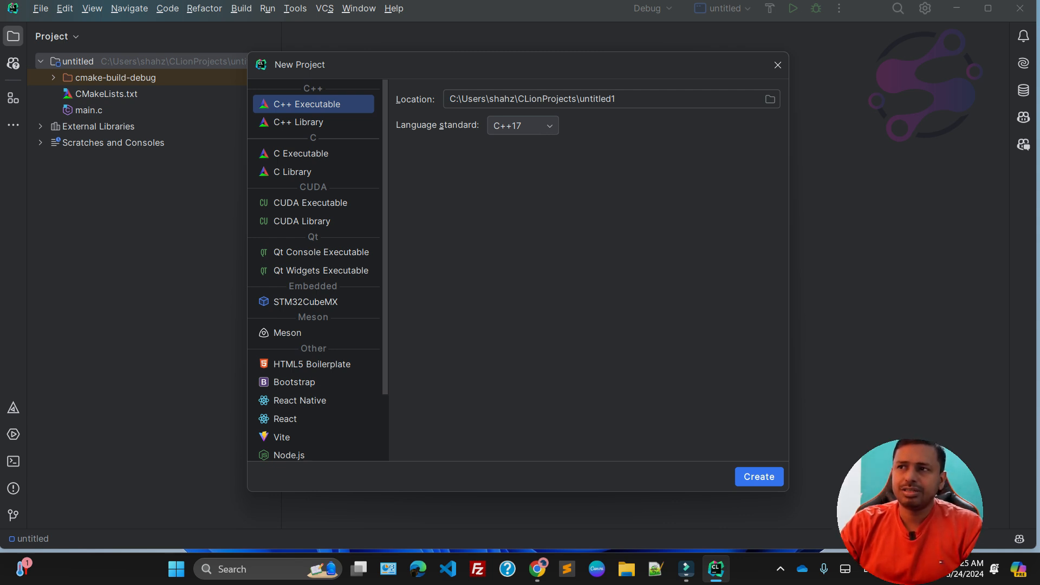
Choose C Executable as the project type with the C90 language standard.
{"action": "left_click", "coordinate": [302, 153]}
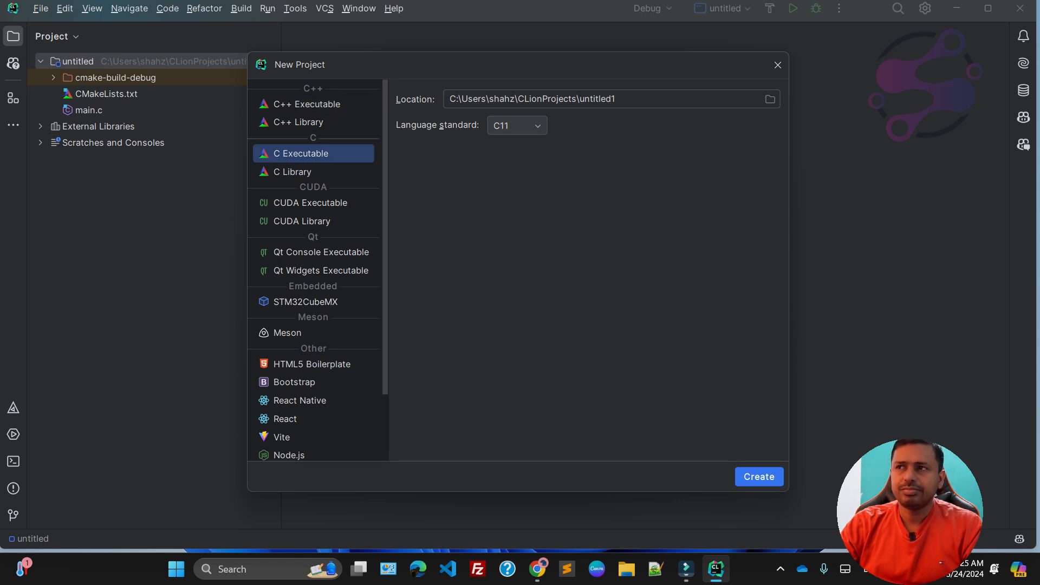
{"action": "left_click", "coordinate": [517, 125]}
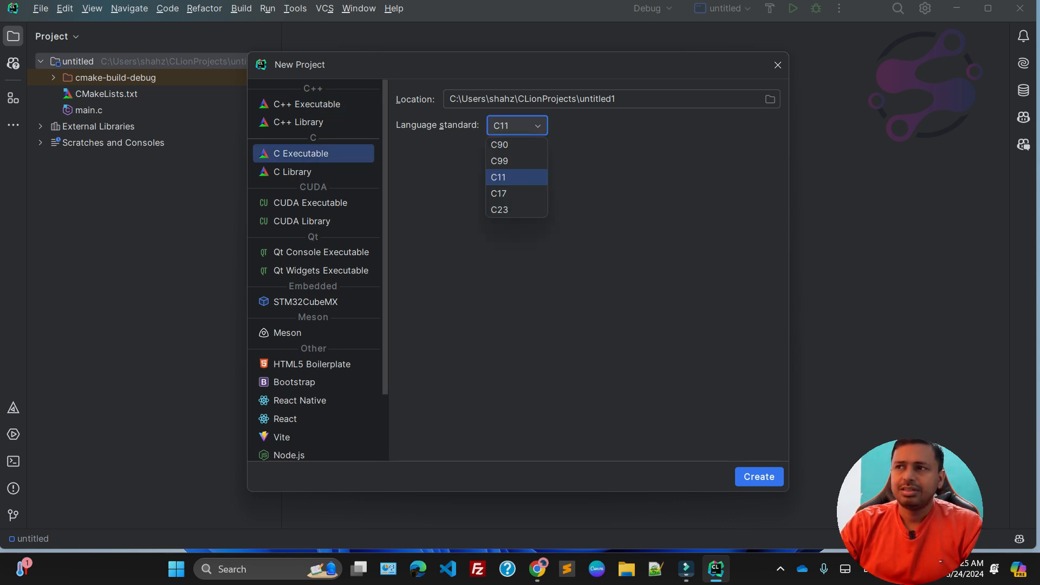
{"action": "left_click", "coordinate": [498, 177]}
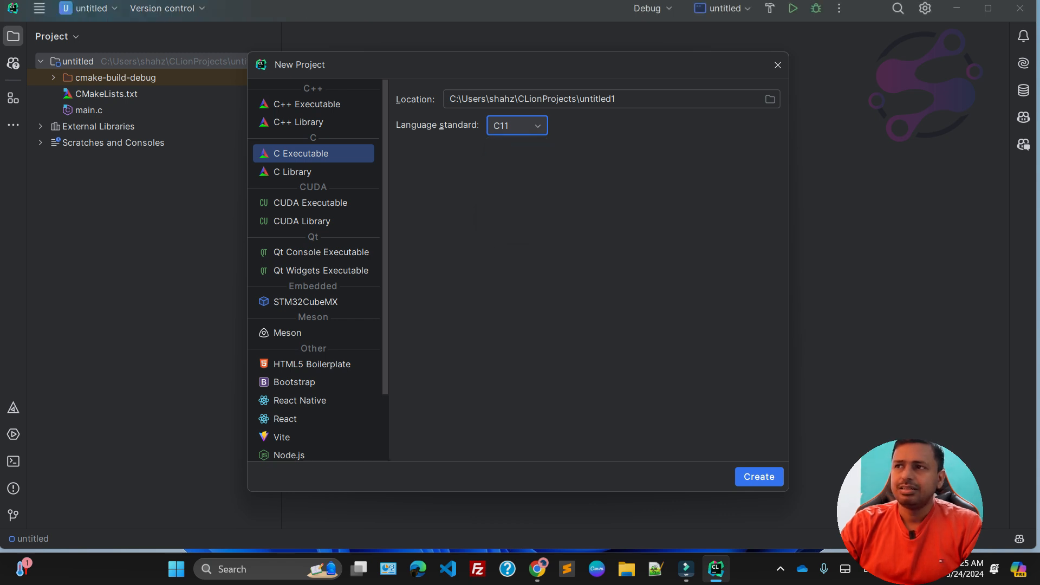
{"action": "left_click", "coordinate": [517, 126]}
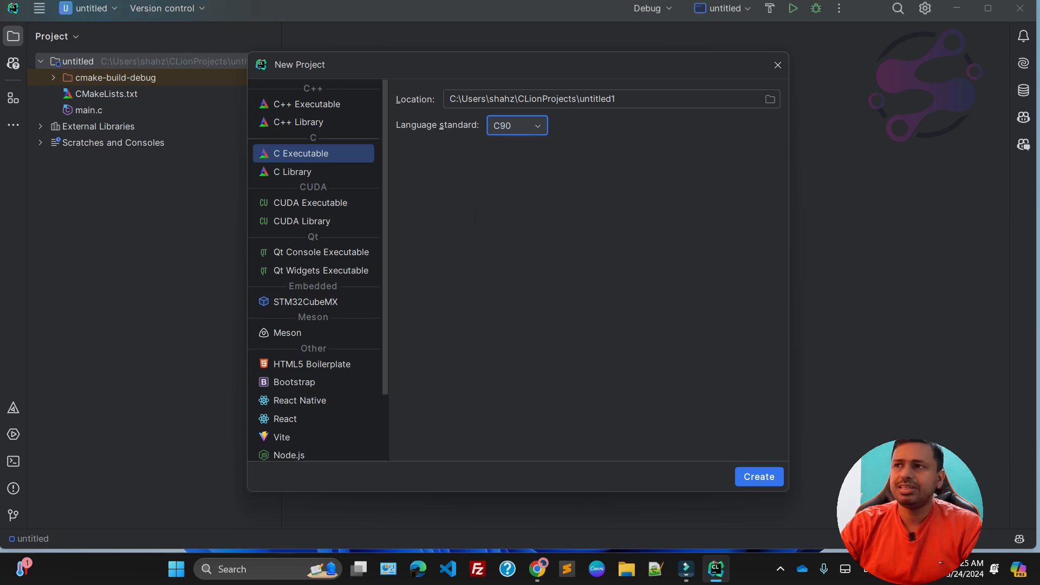
{"action": "mouse_move", "coordinate": [547, 93]}
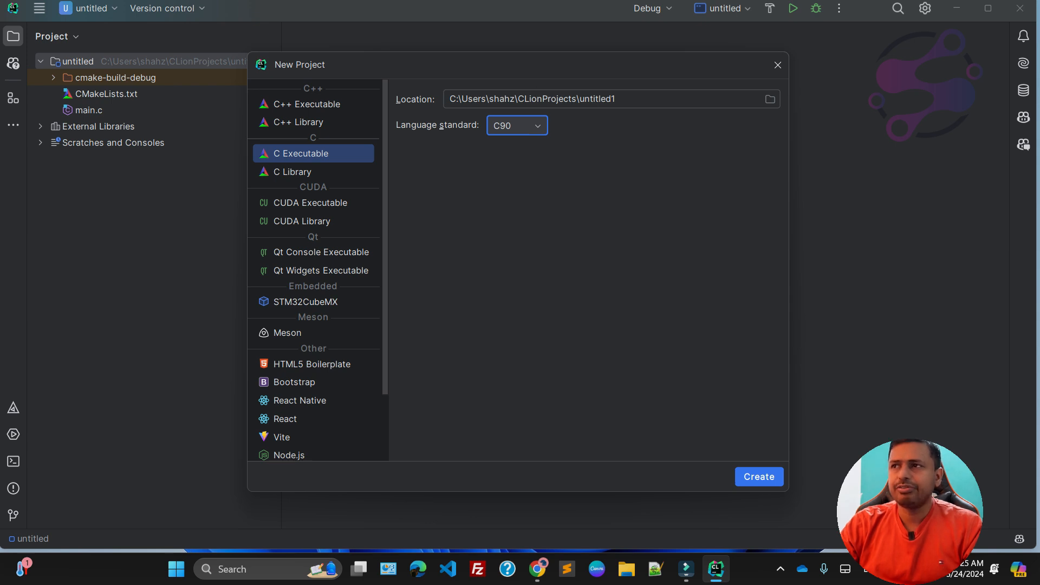
Rename the location folder to clanguage and create the project.
{"action": "left_click", "coordinate": [607, 98]}
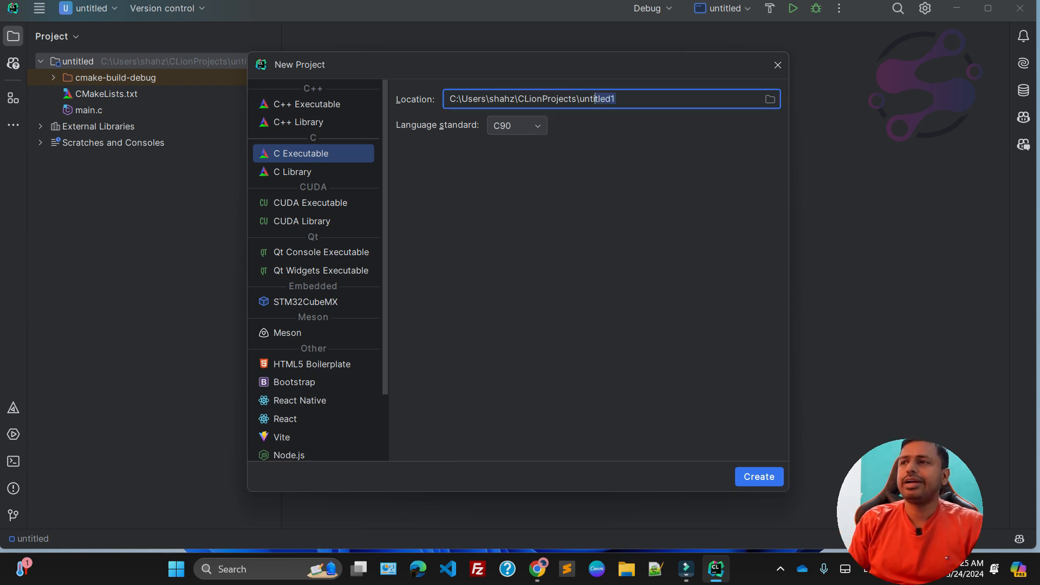
{"action": "type", "text": "clan"}
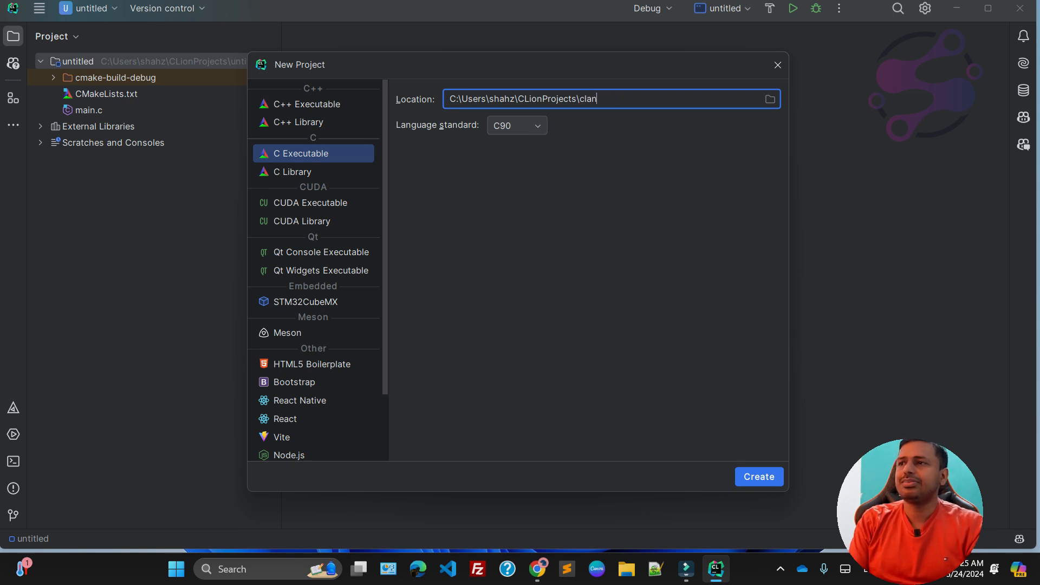
{"action": "type", "text": "guage"}
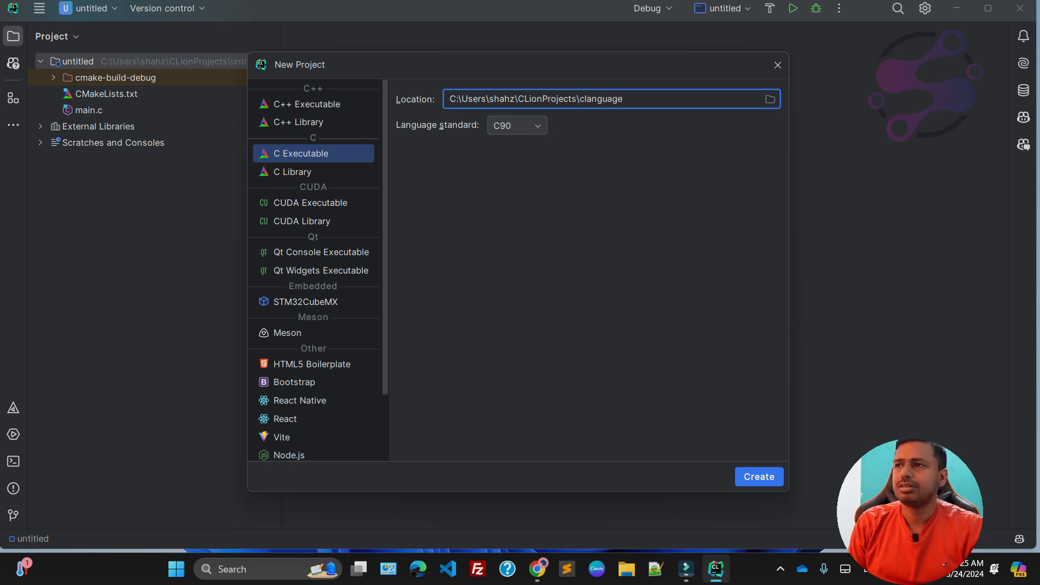
{"action": "left_click", "coordinate": [759, 476]}
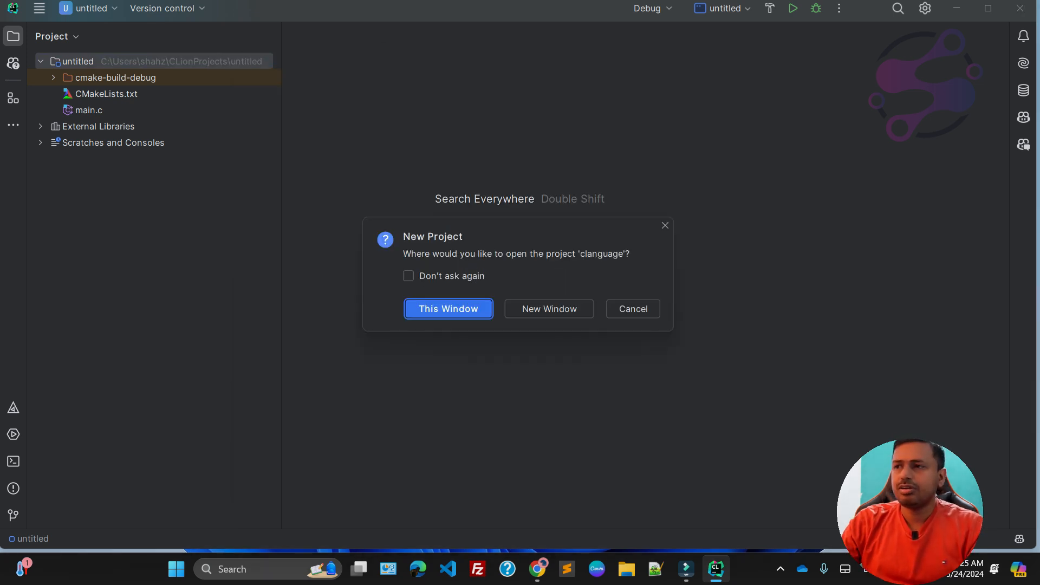
Open clanguage in this window, clear main.c's code, and start file first progrm.c.
{"action": "left_click", "coordinate": [448, 309]}
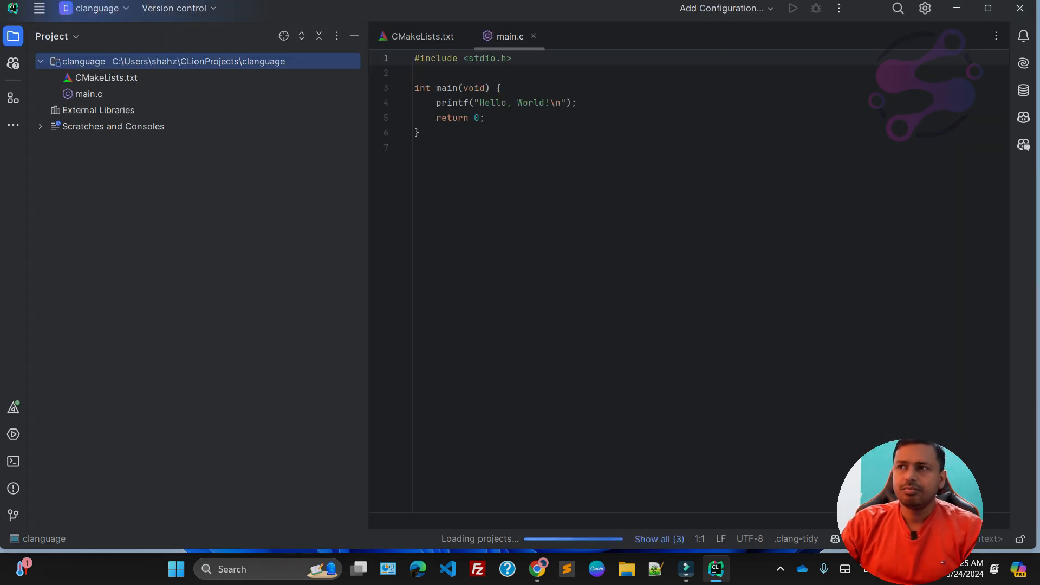
{"action": "left_click", "coordinate": [517, 228]}
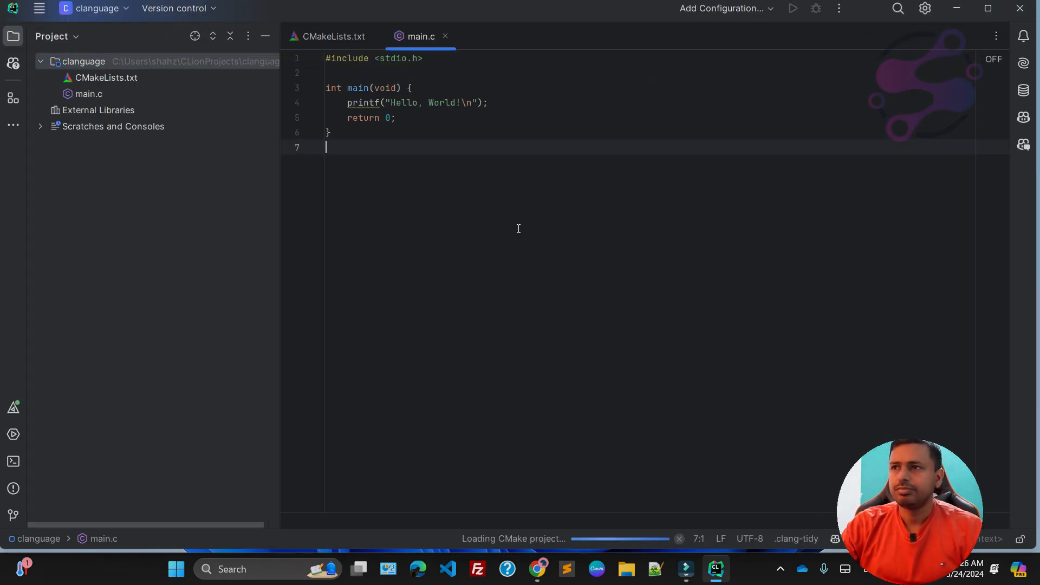
{"action": "scroll", "scroll_direction": "up", "scroll_amount": 3}
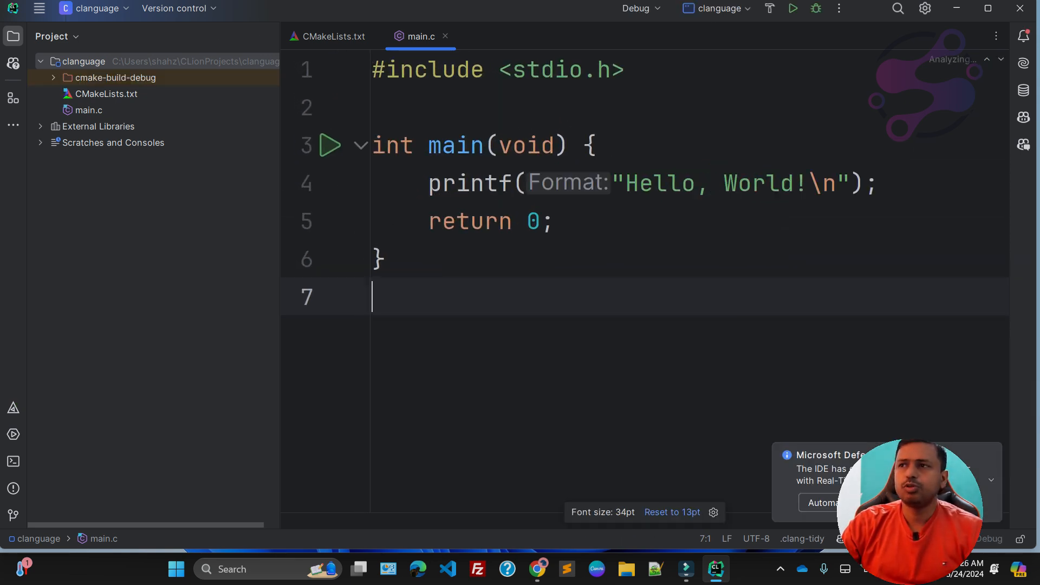
{"action": "key", "text": "ctrl+a"}
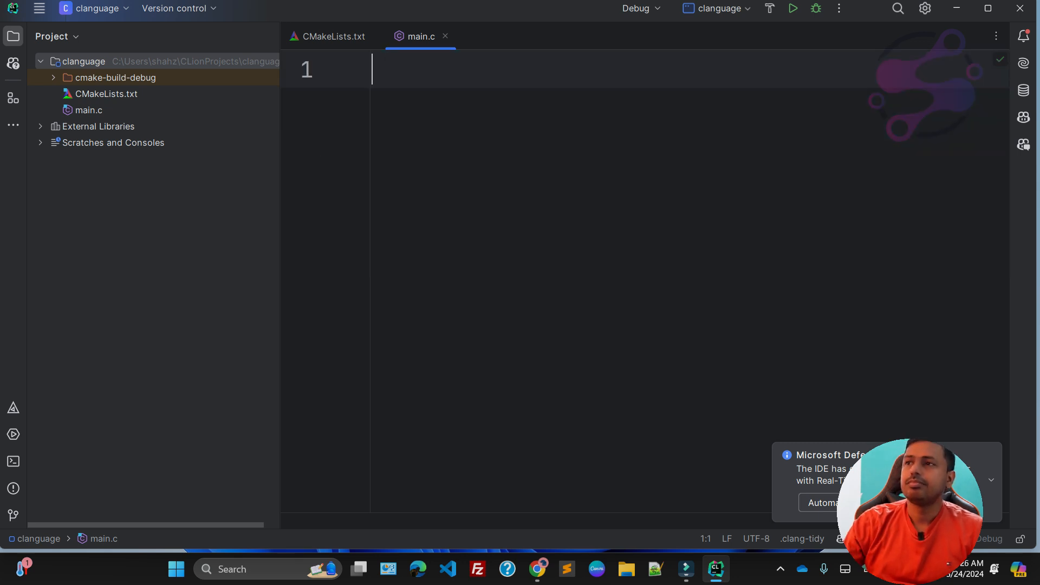
{"action": "left_click", "coordinate": [334, 36]}
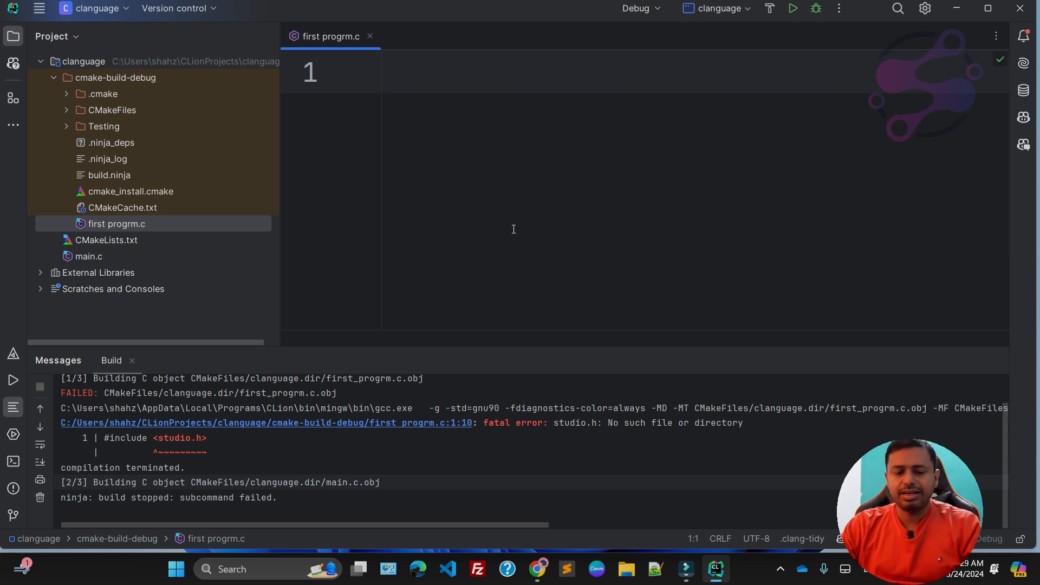
Write #include <stdio.h> and an empty void main() {} function.
{"action": "type", "text": "#"}
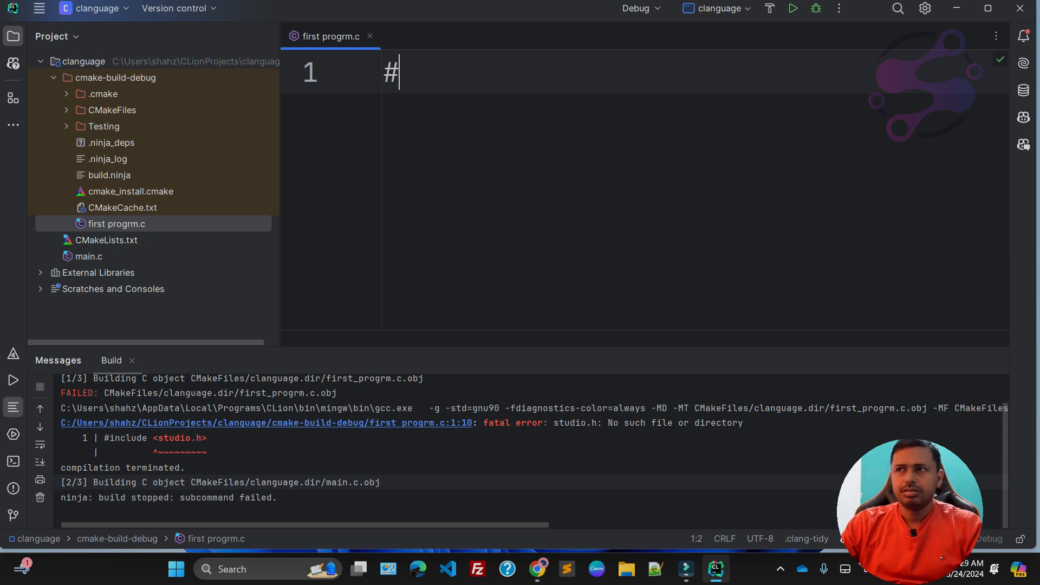
{"action": "type", "text": "include"}
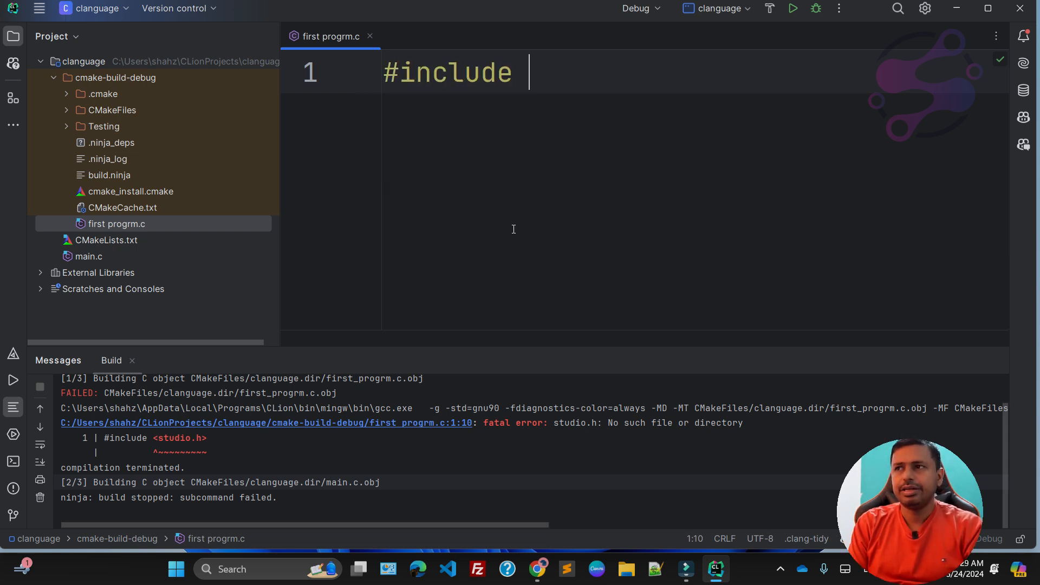
{"action": "type", "text": "<>"}
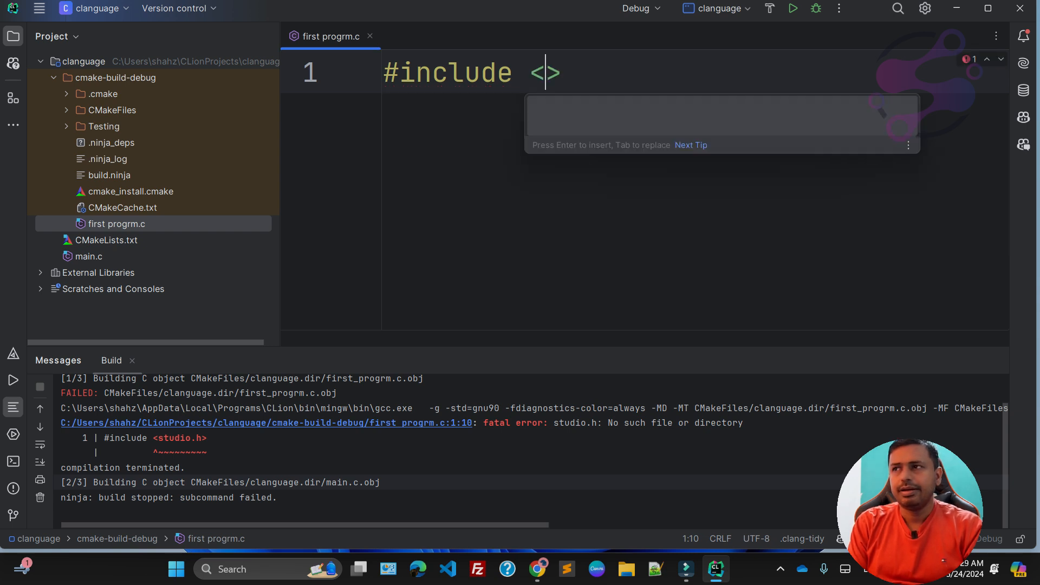
{"action": "type", "text": "stdio.h"}
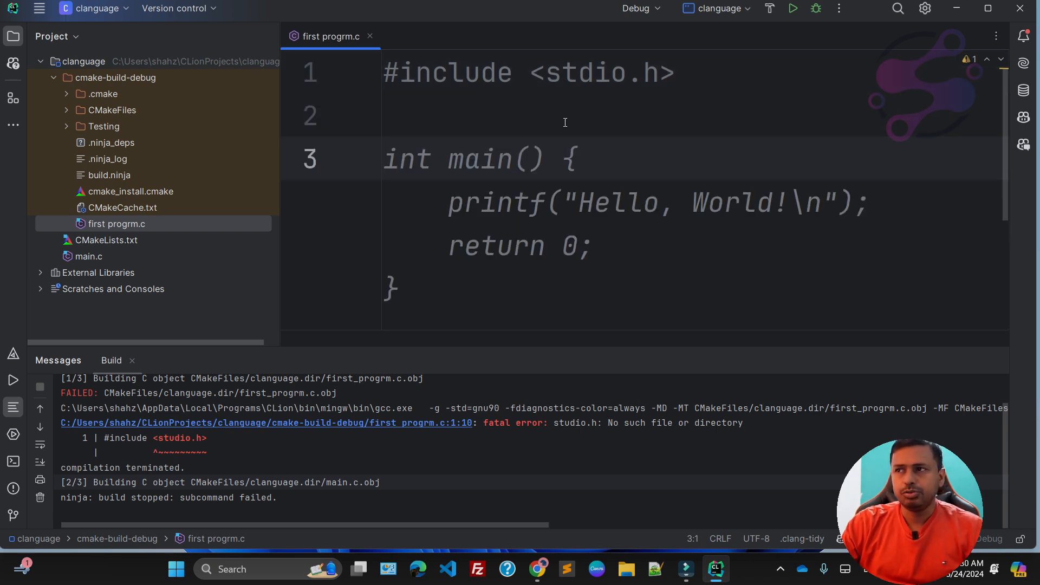
{"action": "type", "text": "void"}
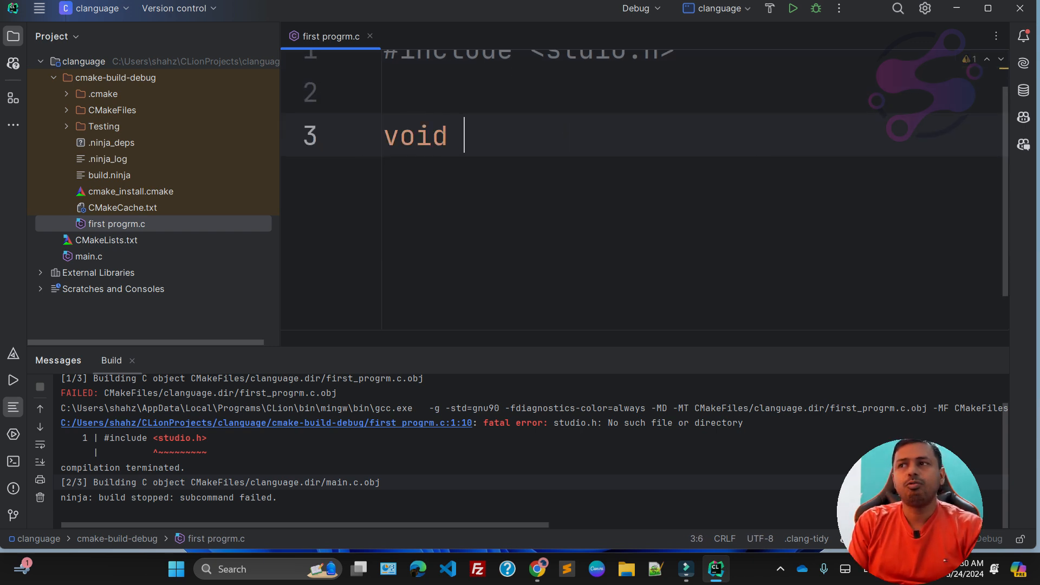
{"action": "type", "text": "main()"}
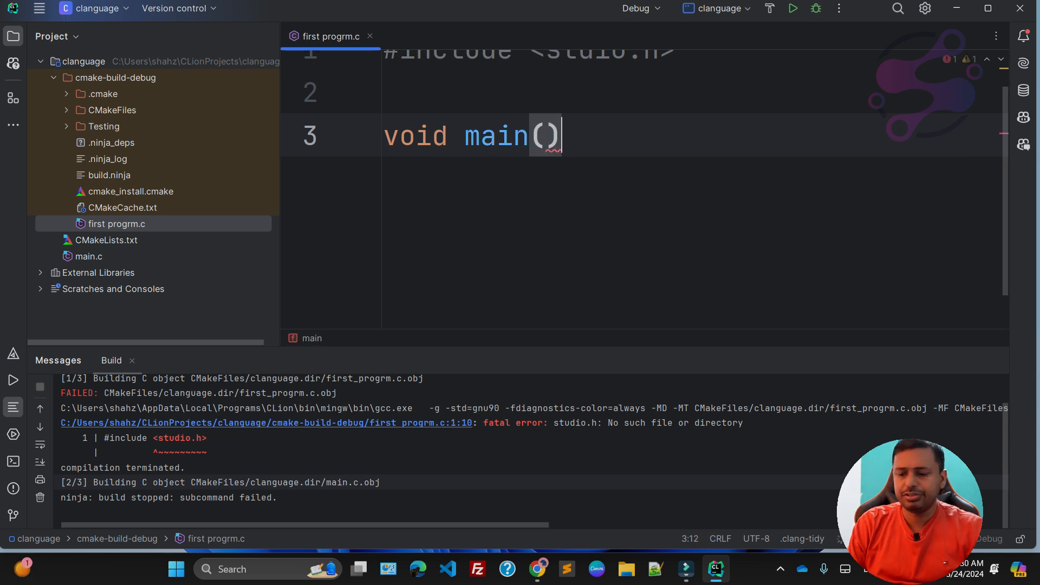
{"action": "type", "text": "{"}
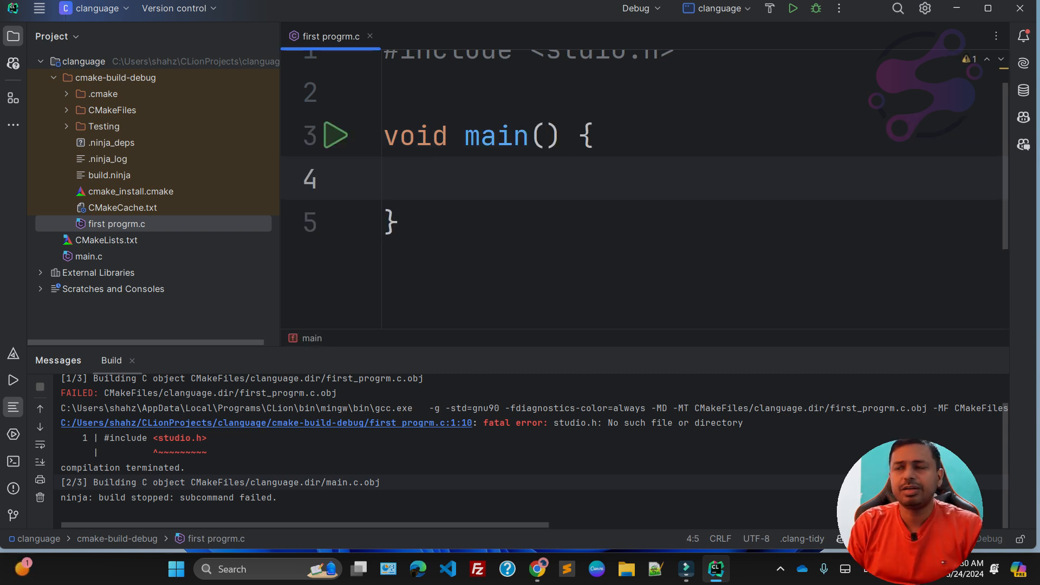
Add printf("Hello World"); inside main using the printf autocomplete suggestion.
{"action": "left_click", "coordinate": [448, 178]}
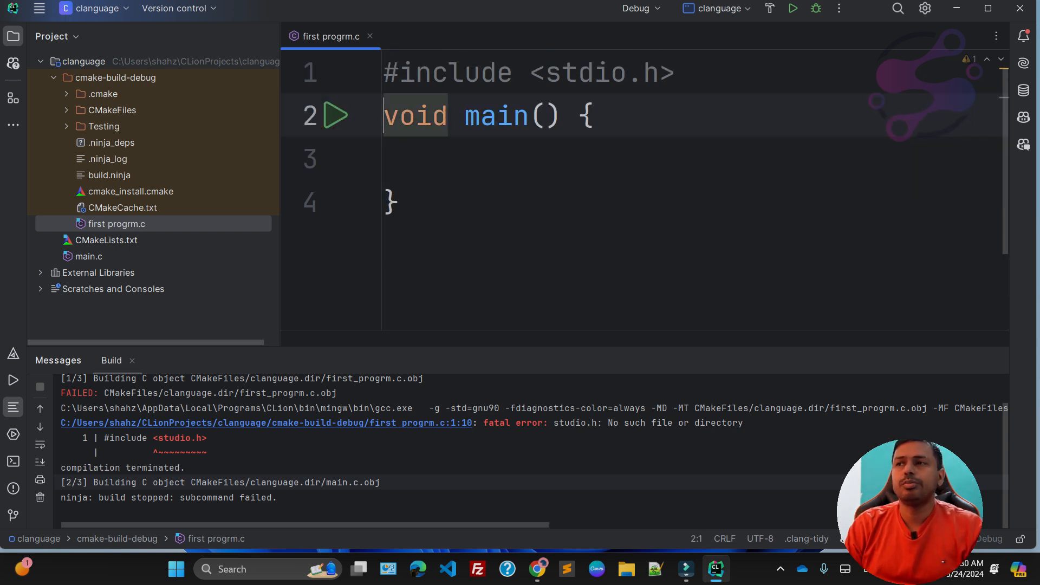
{"action": "type", "text": "printf(\"Hello World\");"}
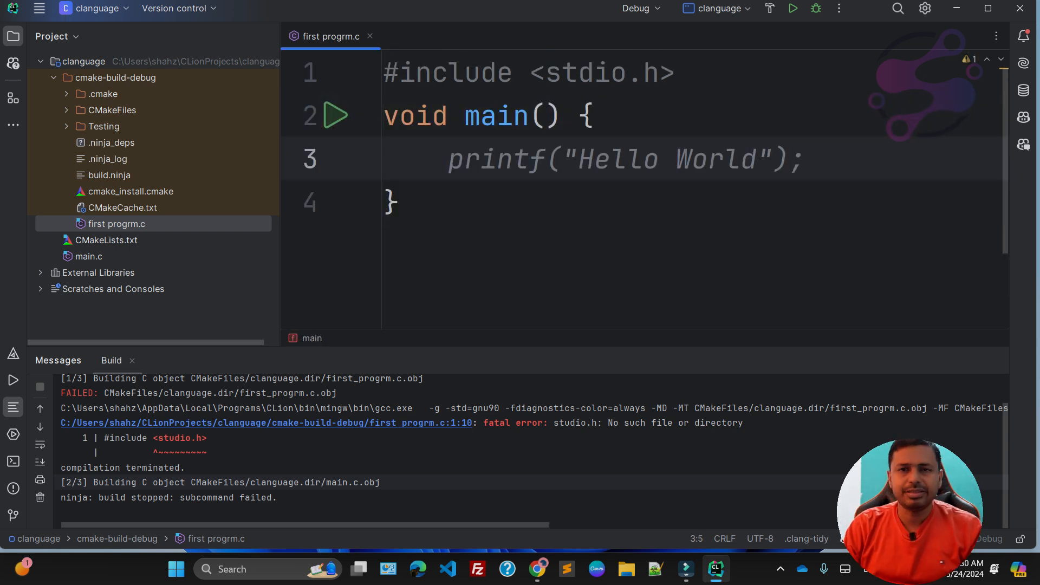
{"action": "type", "text": "pr"}
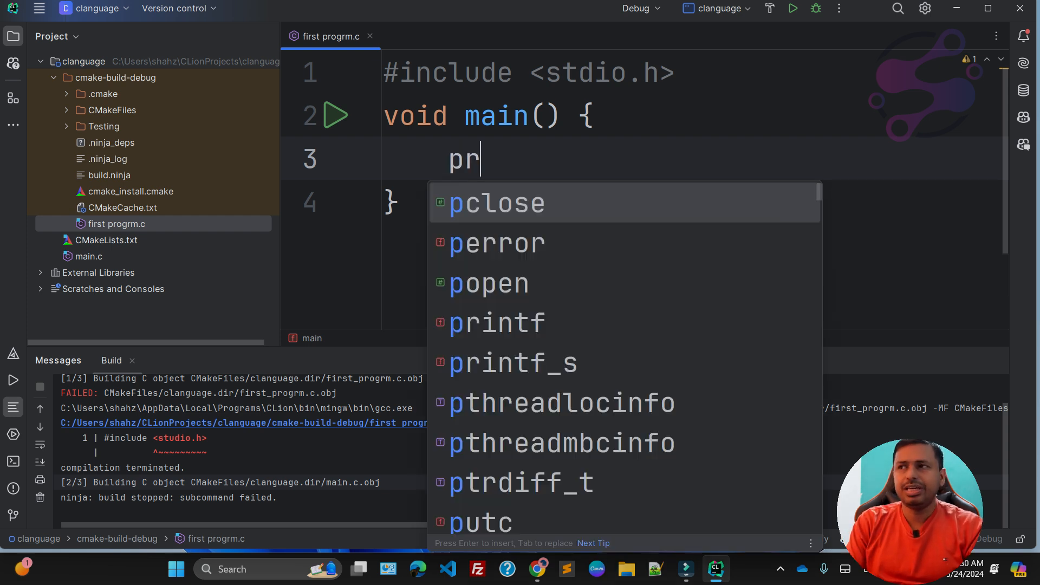
{"action": "type", "text": "i"}
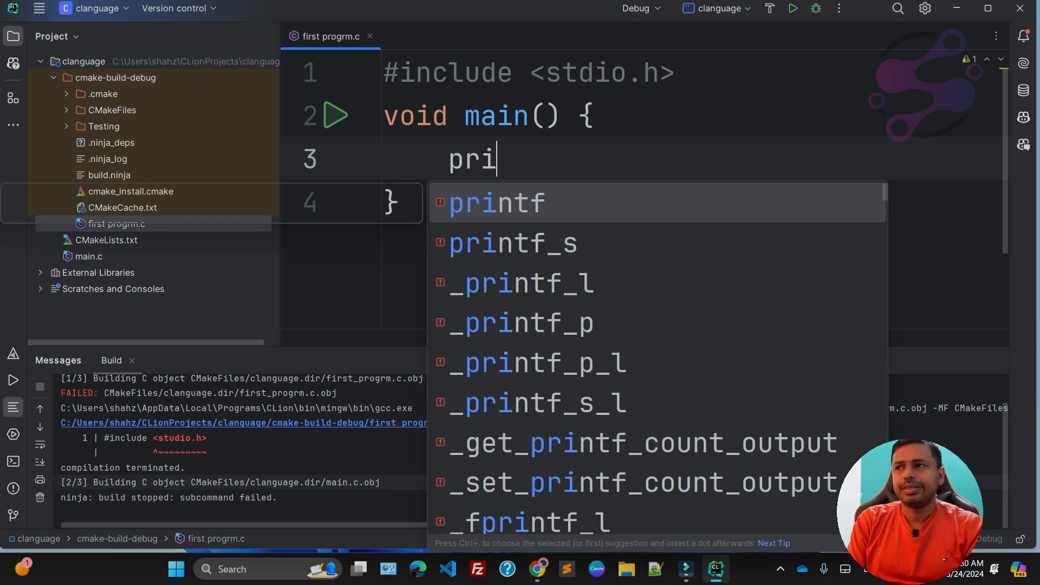
{"action": "left_click", "coordinate": [496, 203]}
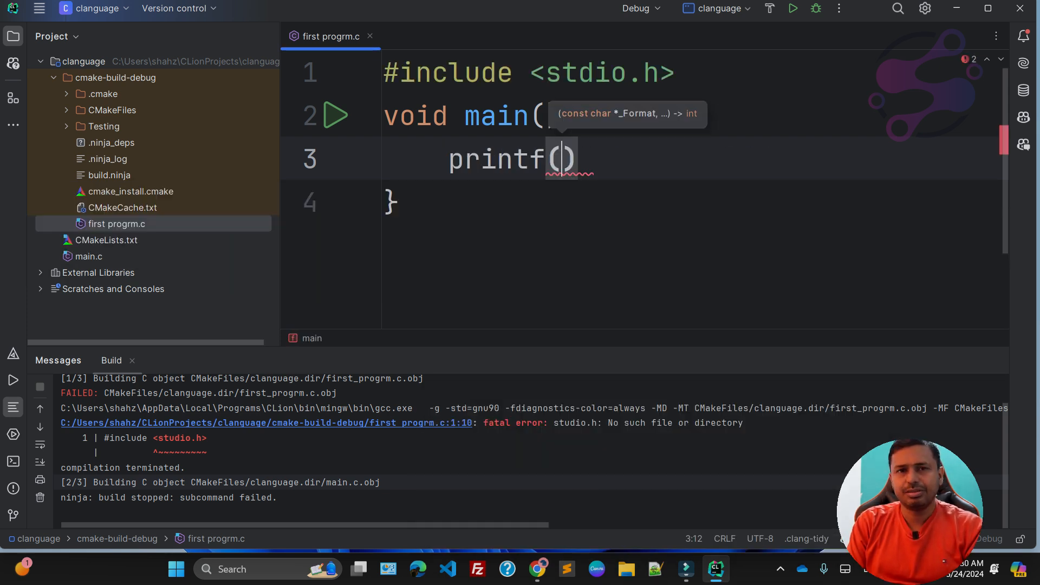
{"action": "type", "text": "\"\""}
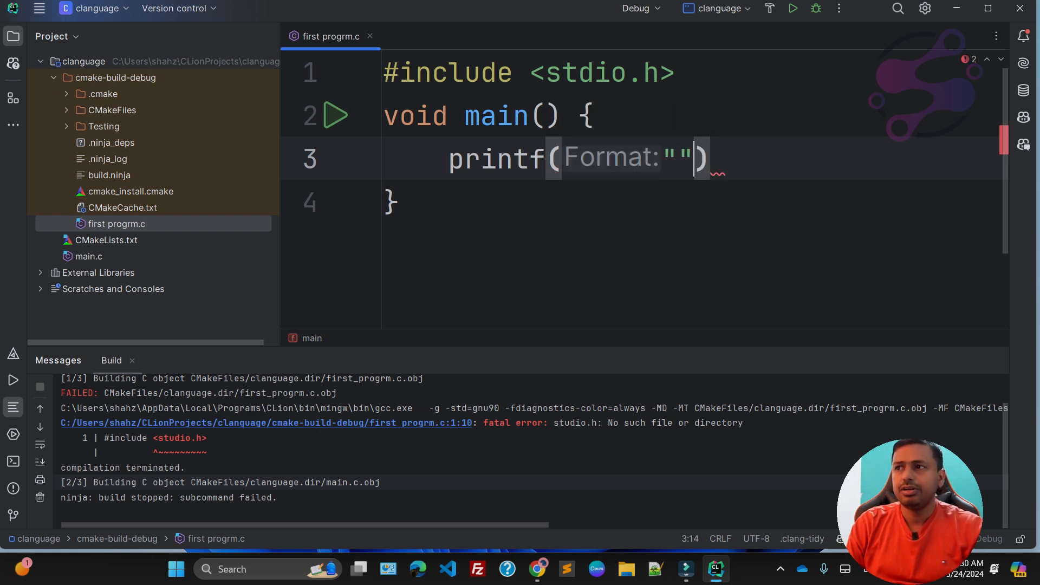
{"action": "type", "text": ";"}
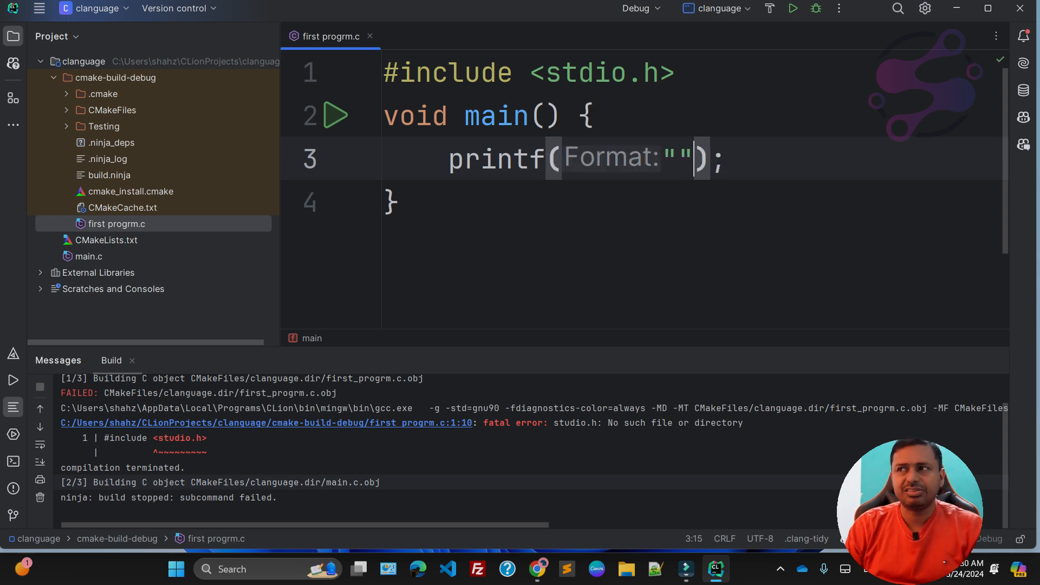
{"action": "type", "text": "Hell"}
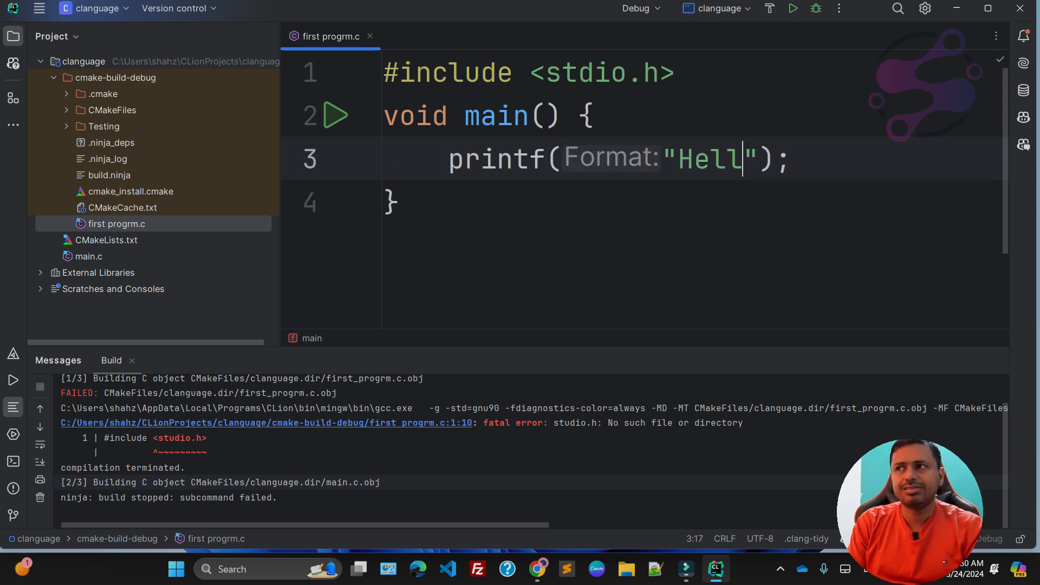
{"action": "type", "text": "o World"}
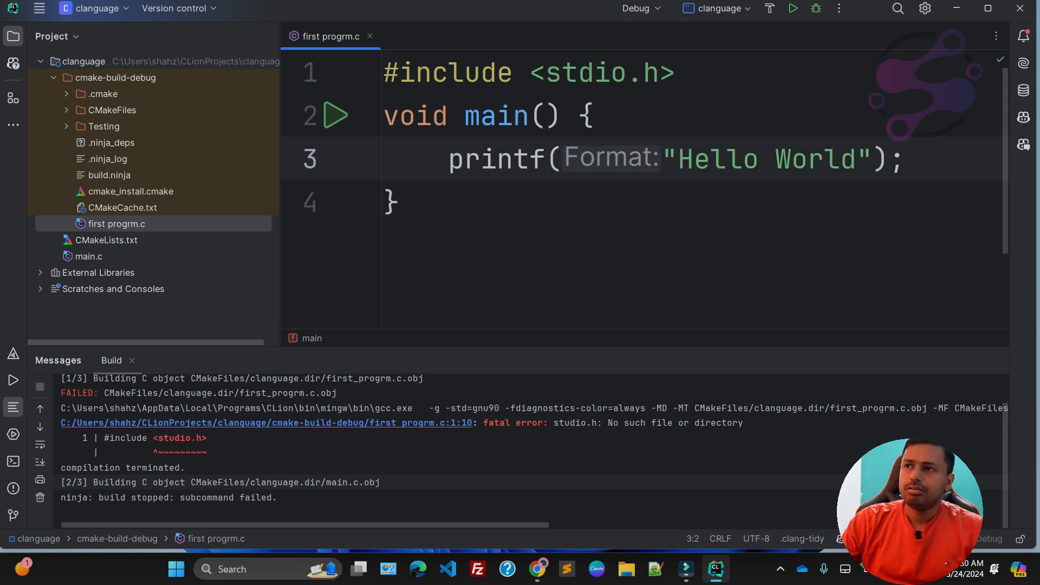
Run 'clanguage' from the gutter icon beside main and view the Hello World output.
{"action": "left_click", "coordinate": [335, 116]}
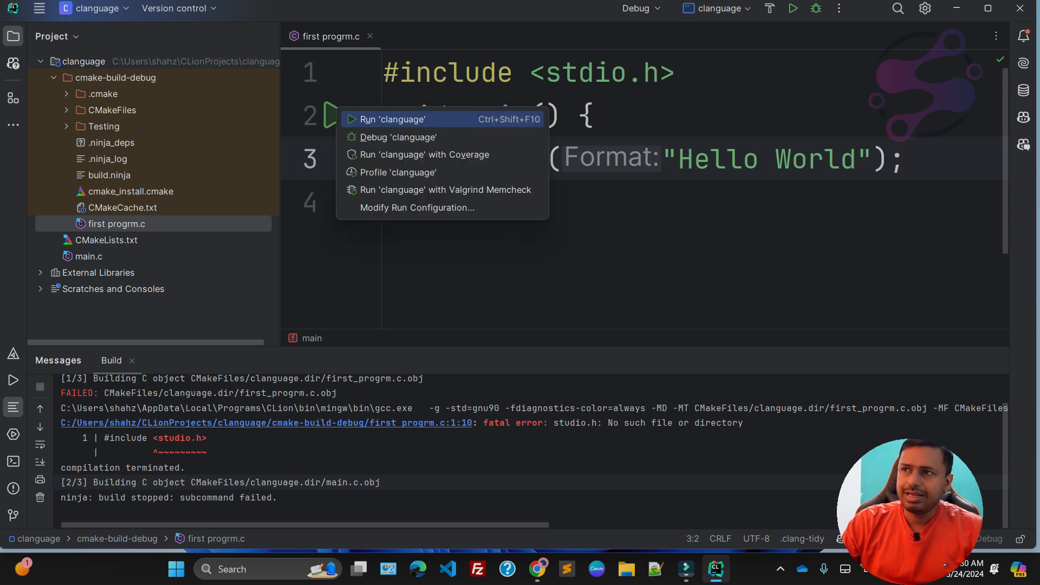
{"action": "left_click", "coordinate": [392, 118]}
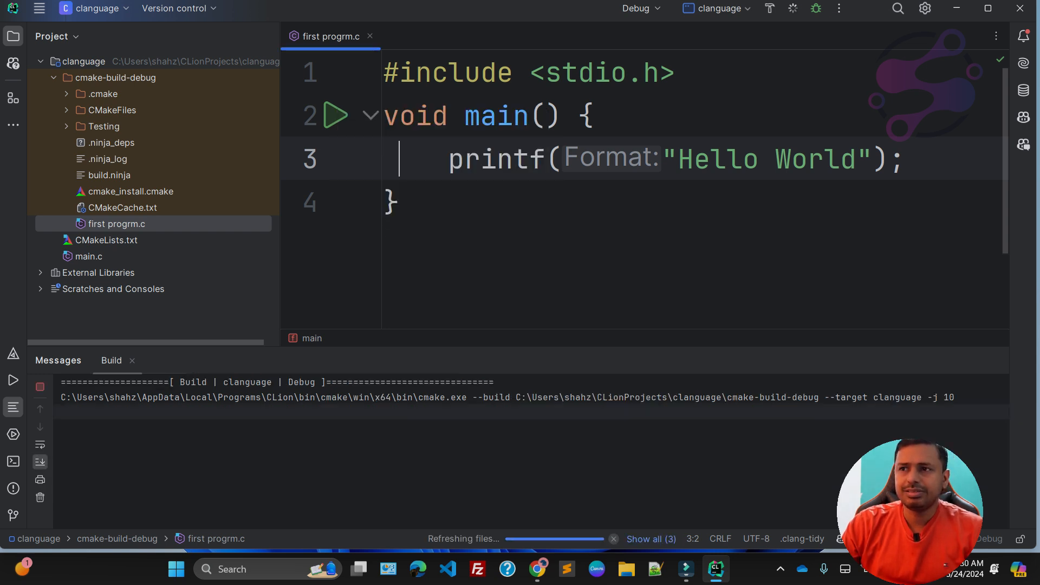
{"action": "left_click", "coordinate": [792, 8]}
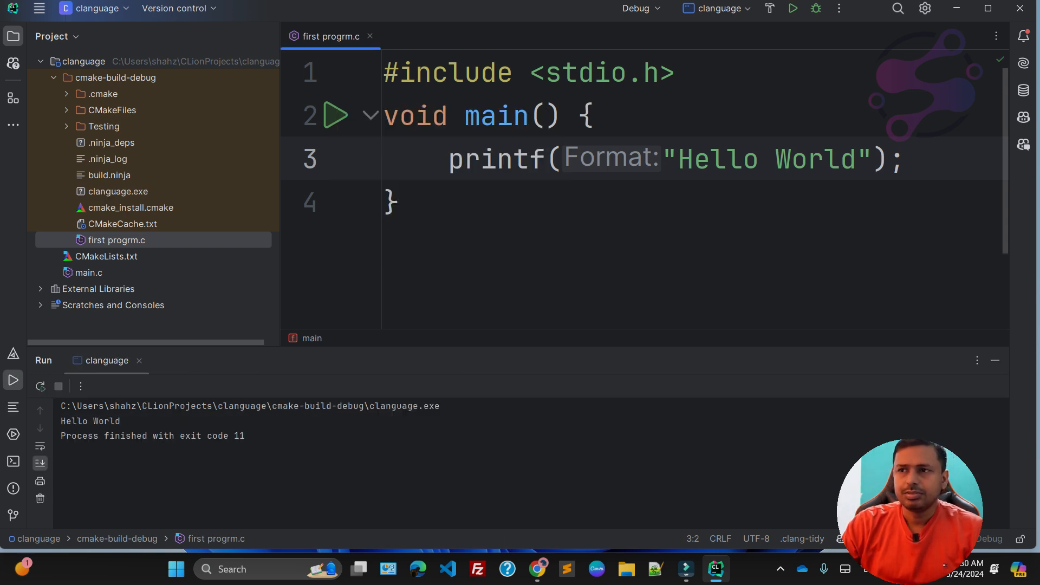
{"action": "scroll", "scroll_direction": "up", "scroll_amount": 3}
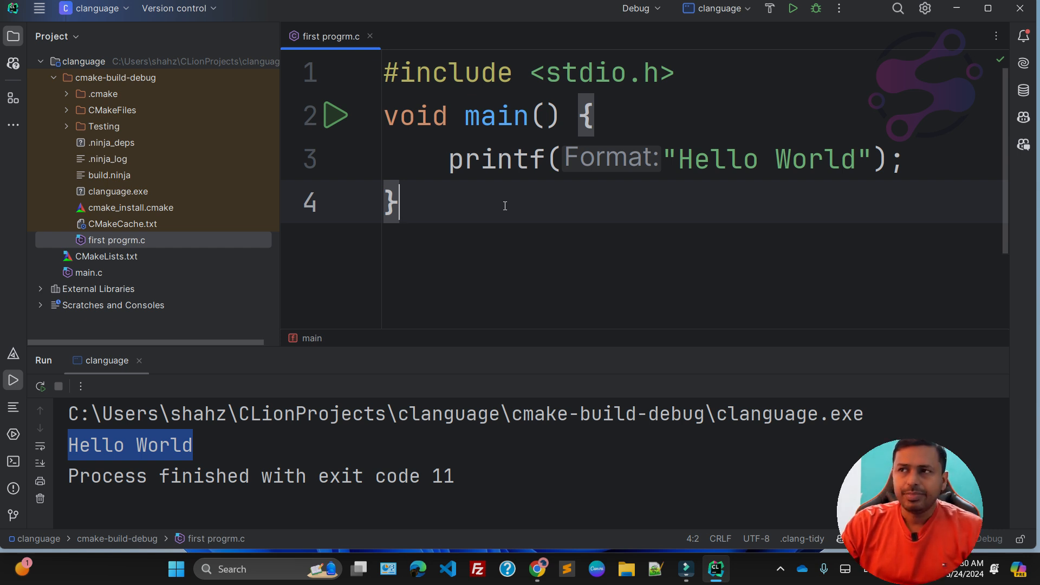
Debug 'clanguage' from the main gutter icon, printing Hello World in the console.
{"action": "left_click", "coordinate": [335, 115]}
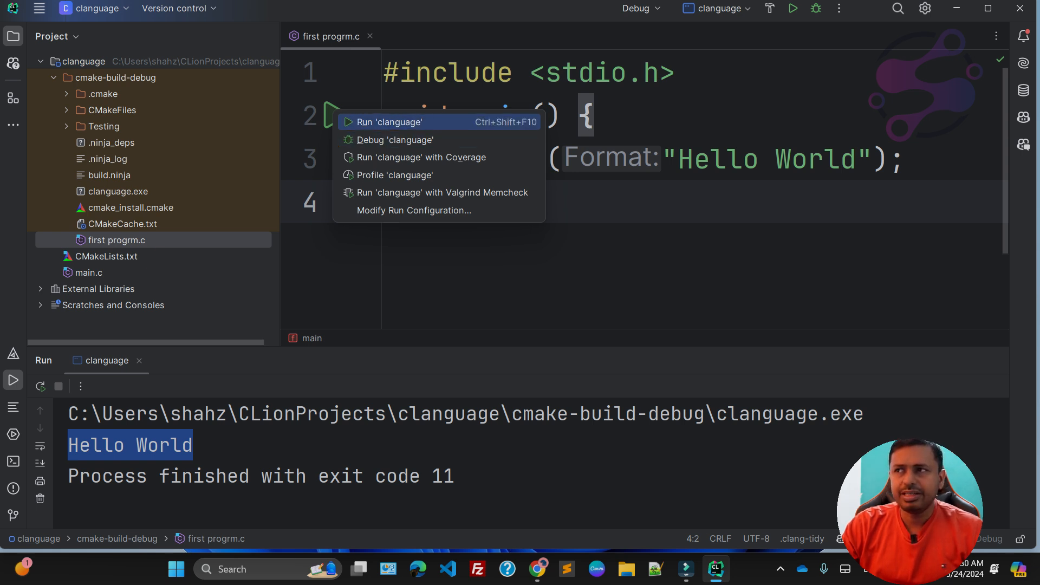
{"action": "left_click", "coordinate": [396, 140]}
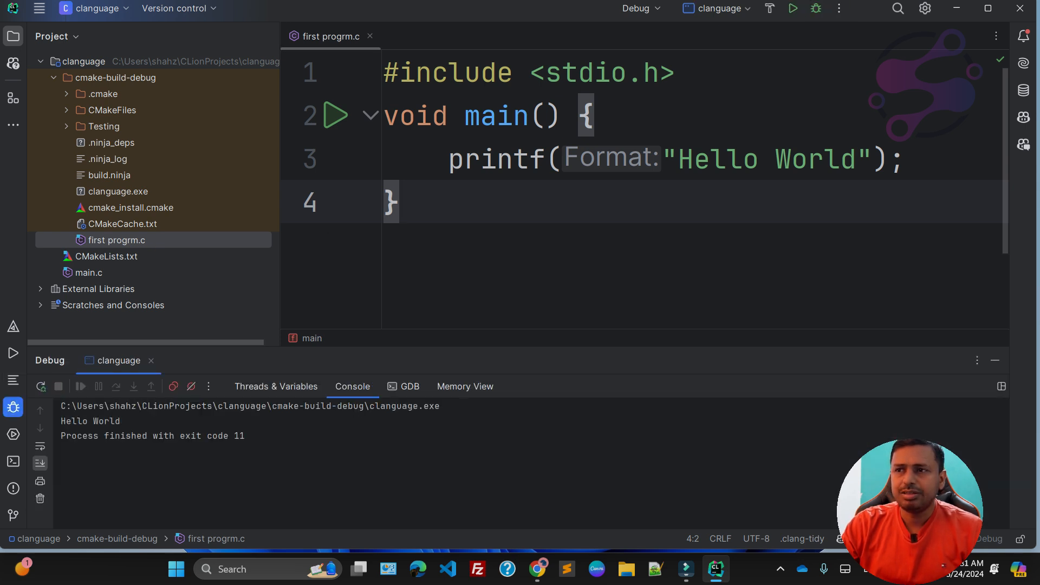
Remove a trial \n, rebuild, and restore the closing quote after Hello World.
{"action": "type", "text": "\\n"}
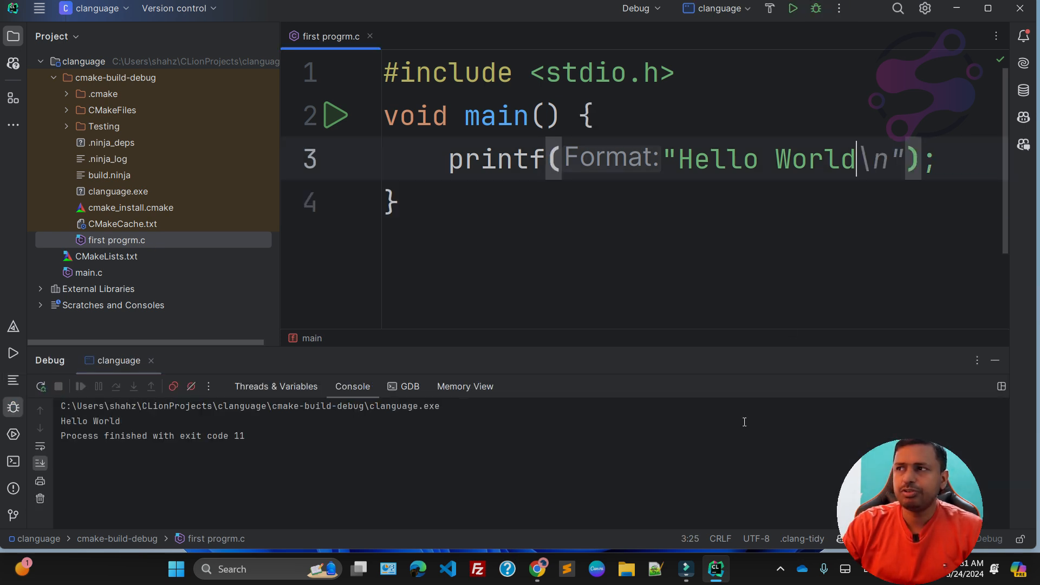
{"action": "key", "text": "Backspace"}
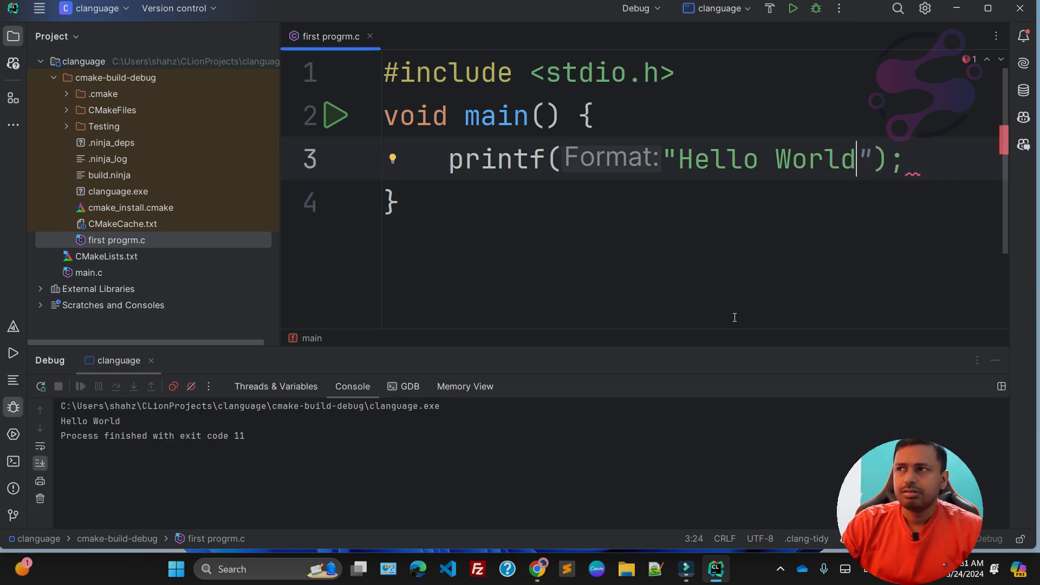
{"action": "mouse_move", "coordinate": [912, 213]}
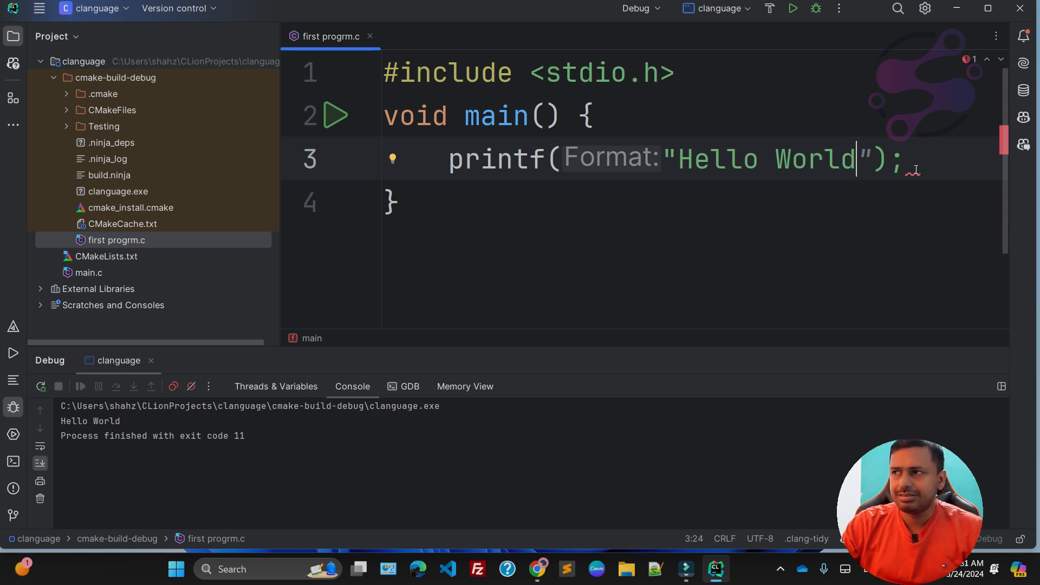
{"action": "left_click", "coordinate": [336, 115]}
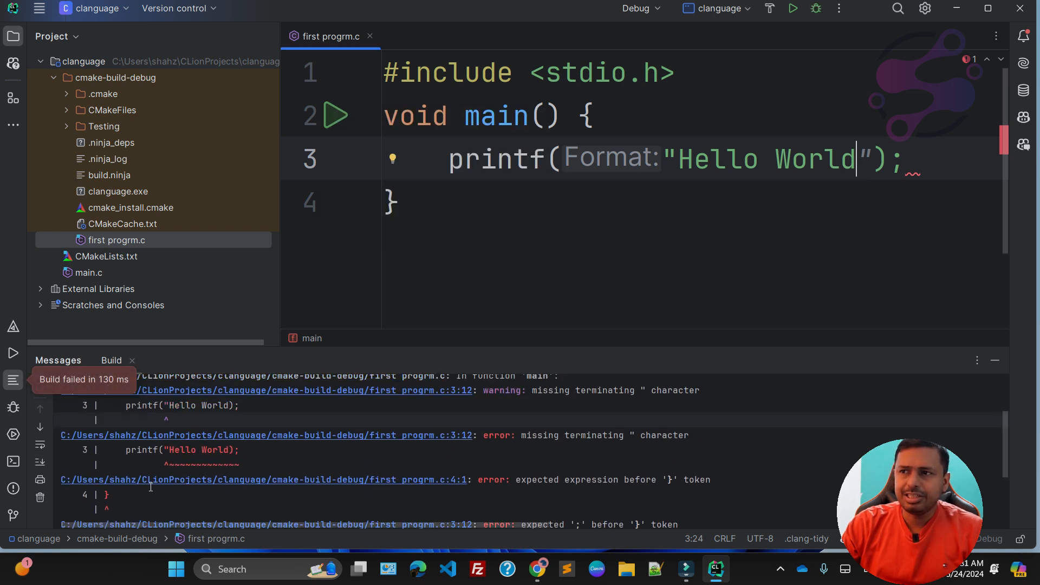
{"action": "scroll", "scroll_direction": "up", "scroll_amount": 3}
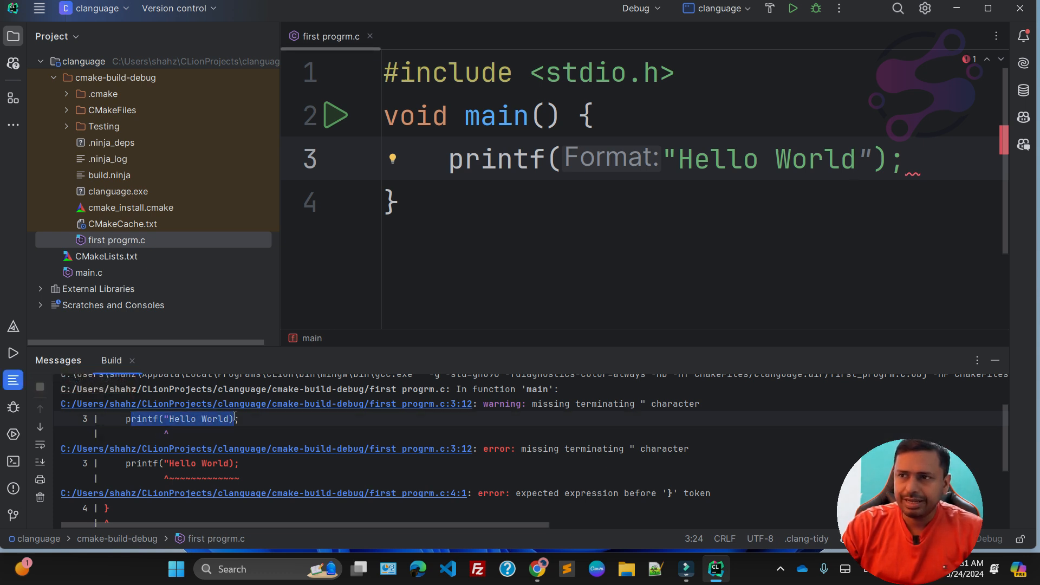
{"action": "left_click", "coordinate": [303, 158]}
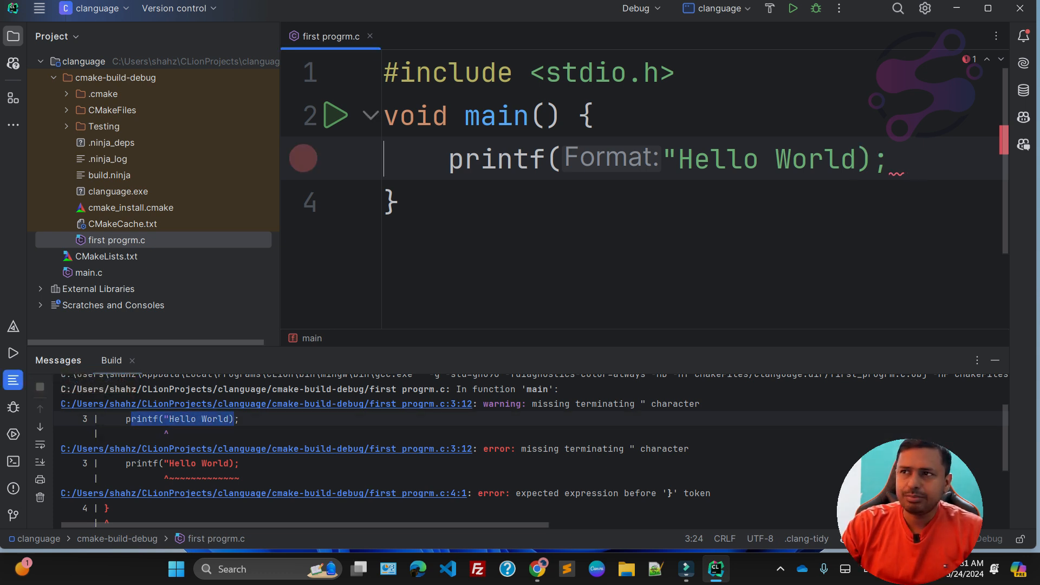
{"action": "left_click", "coordinate": [896, 159]}
{"action": "type", "text": "\""}
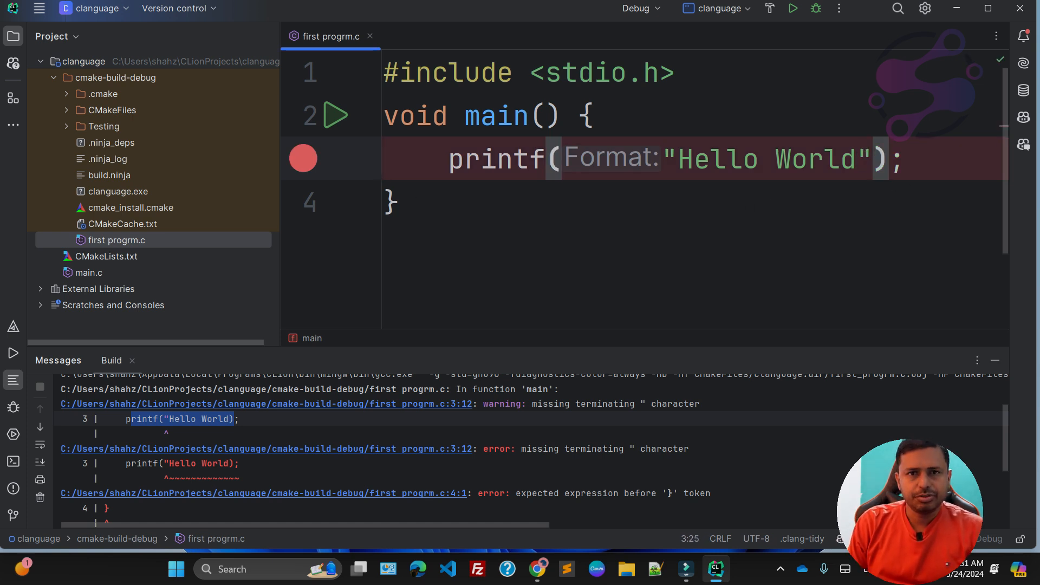
{"action": "left_click", "coordinate": [391, 202]}
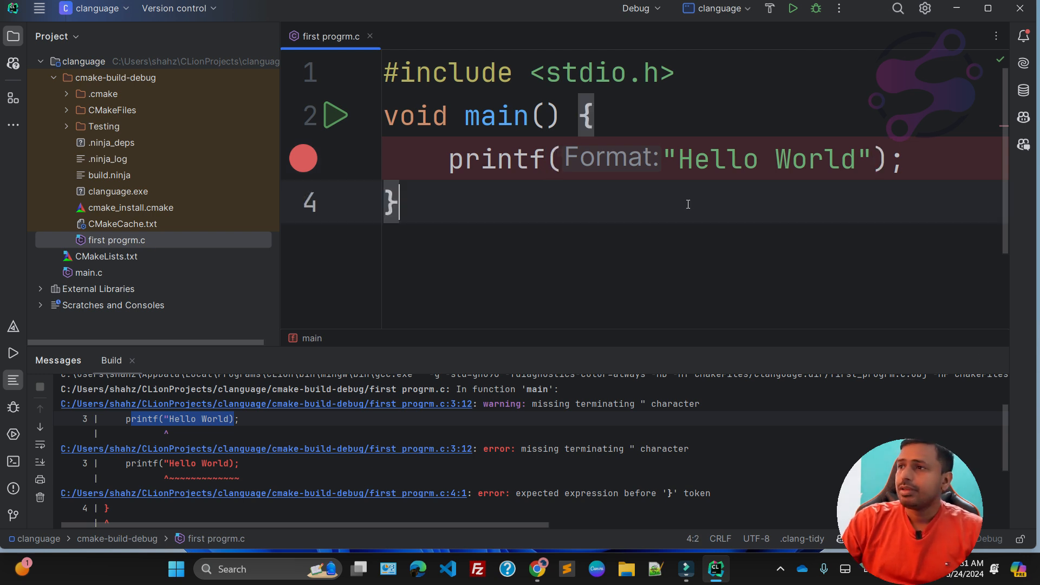
{"action": "left_click", "coordinate": [858, 157]}
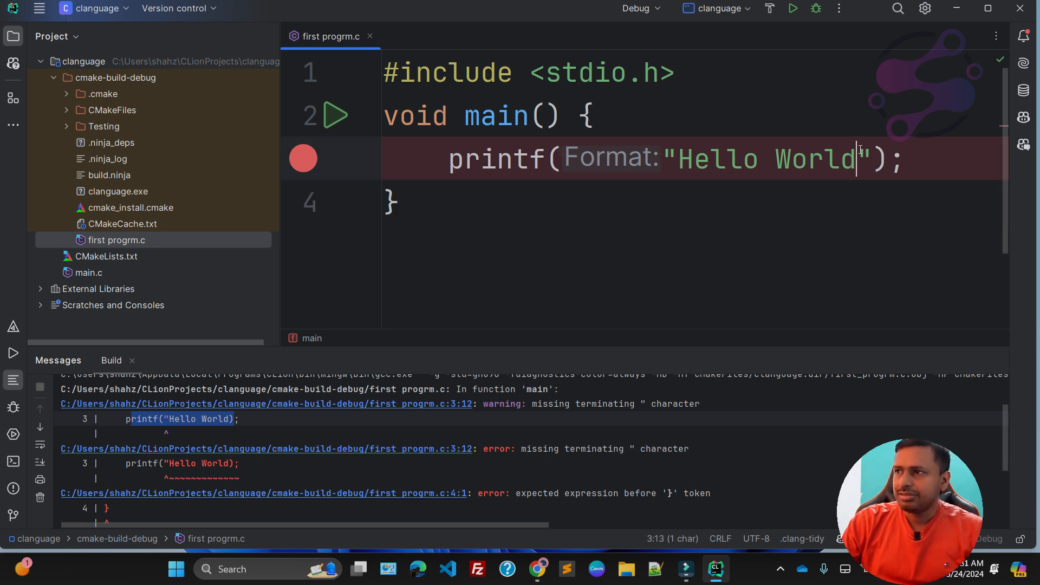
{"action": "left_click", "coordinate": [391, 202]}
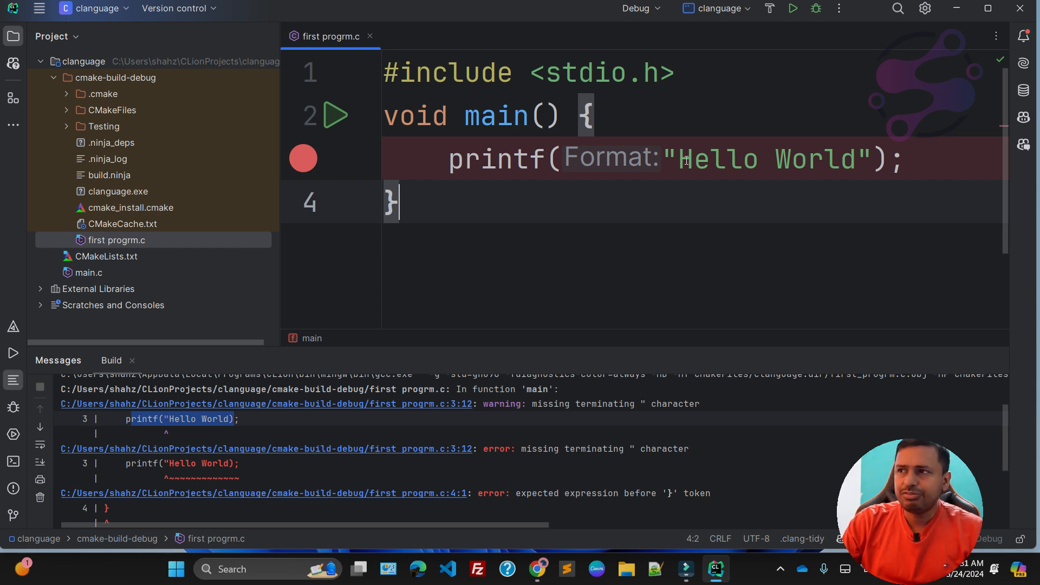
{"action": "double_click", "coordinate": [763, 159]}
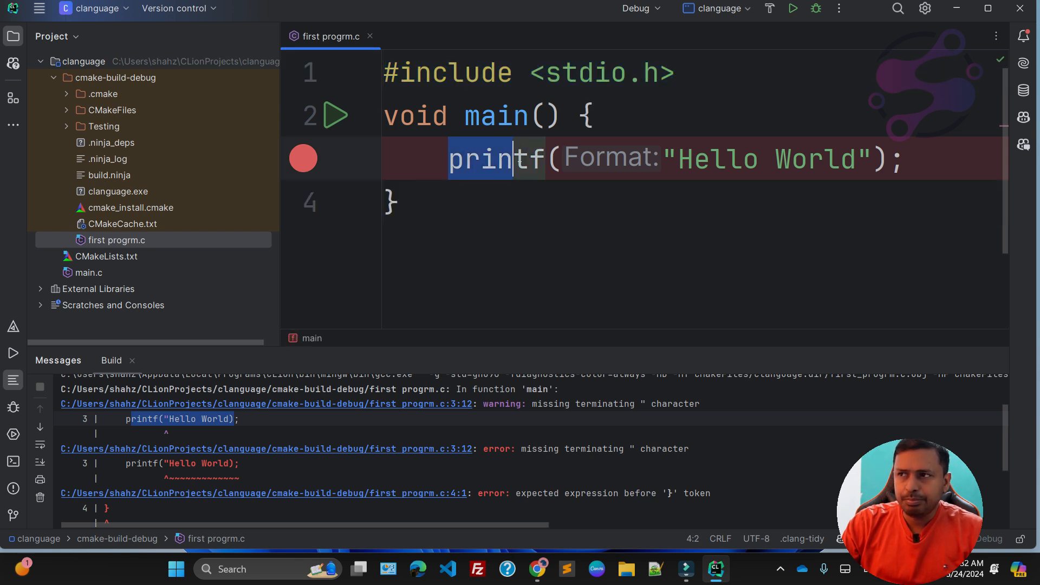
{"action": "double_click", "coordinate": [494, 159]}
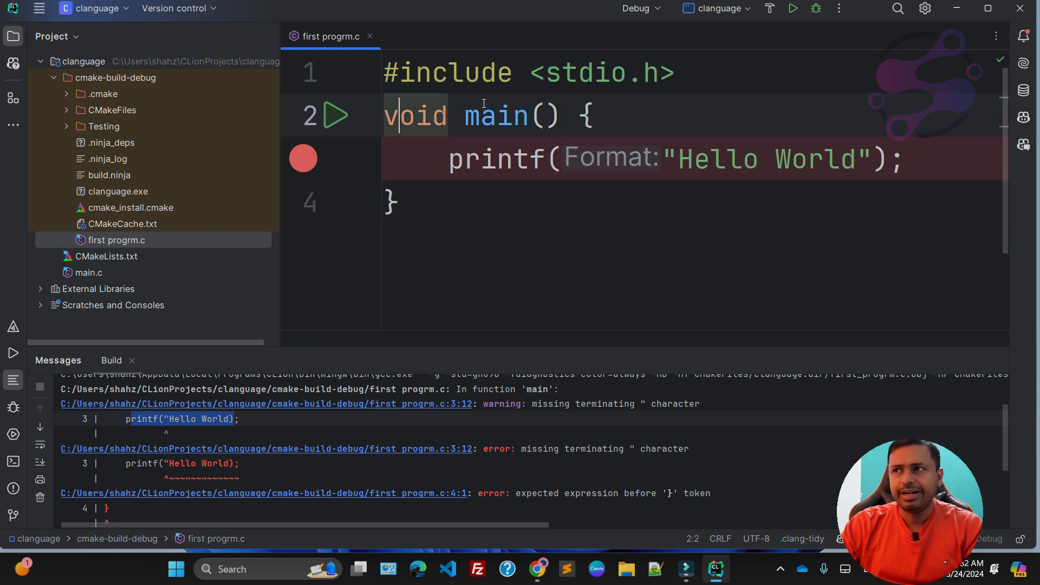
{"action": "double_click", "coordinate": [544, 115]}
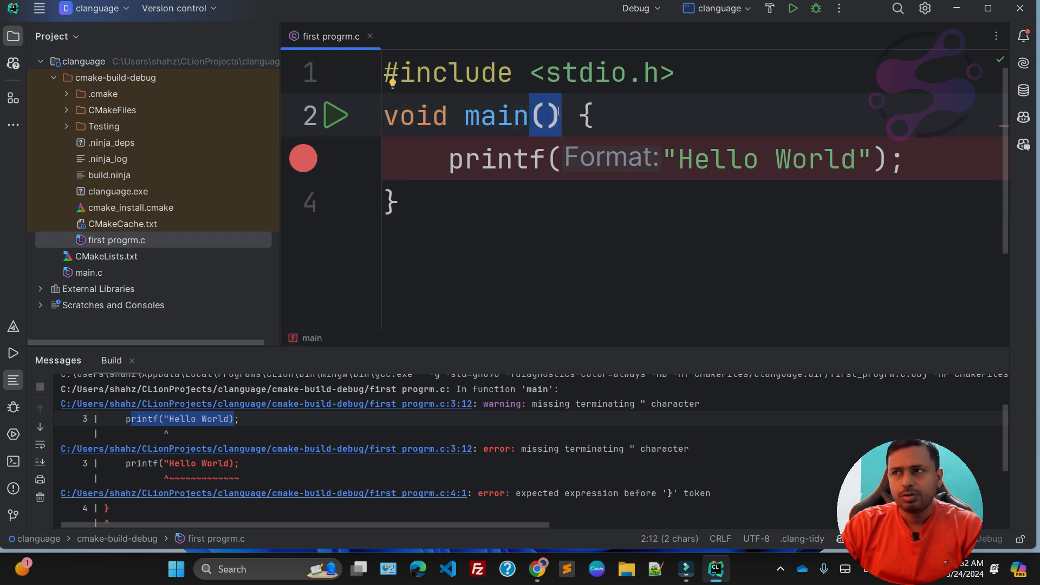
{"action": "left_click", "coordinate": [588, 116]}
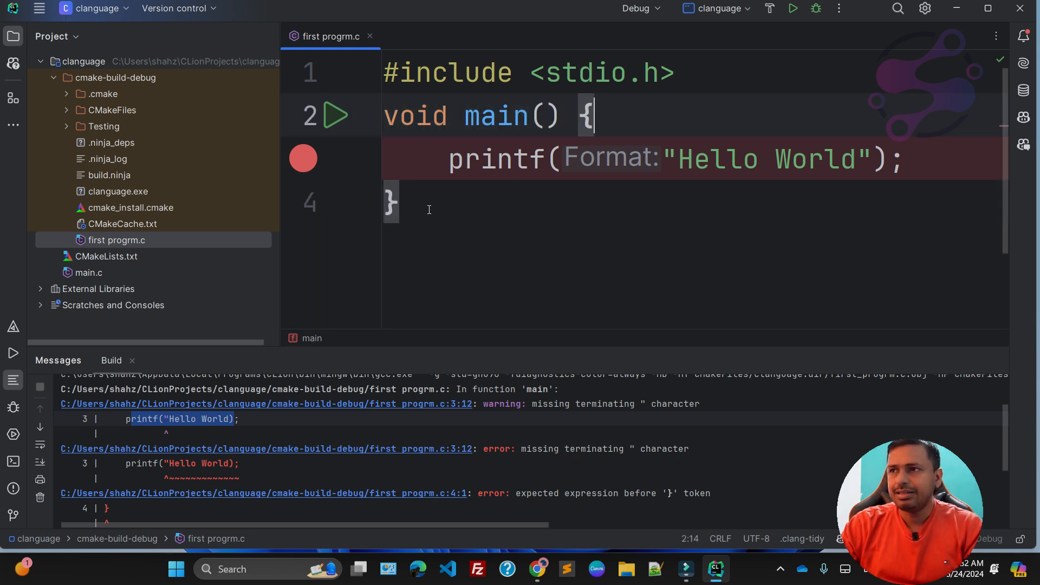
{"action": "left_click", "coordinate": [395, 202]}
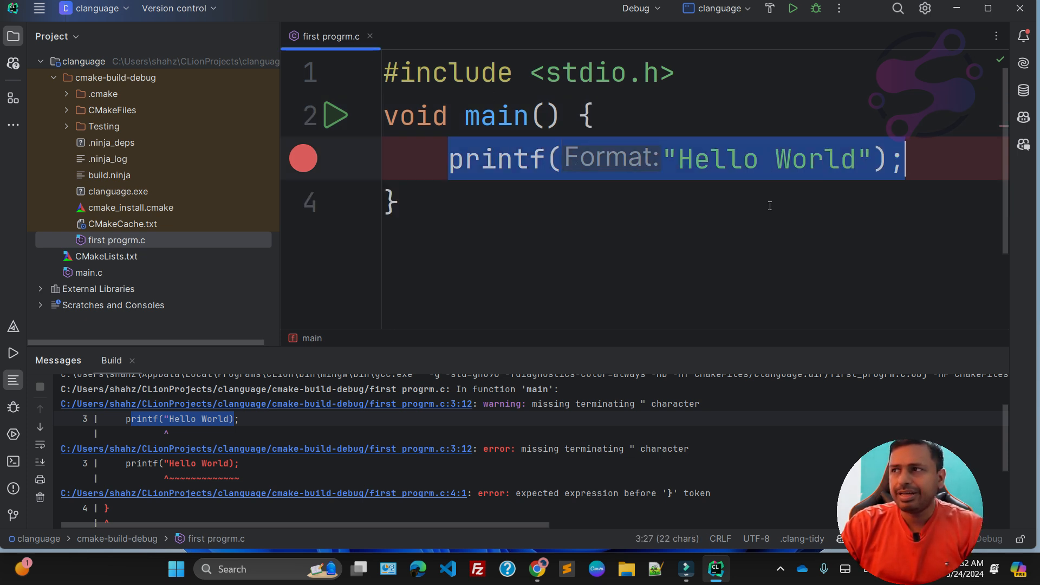
{"action": "mouse_move", "coordinate": [726, 239]}
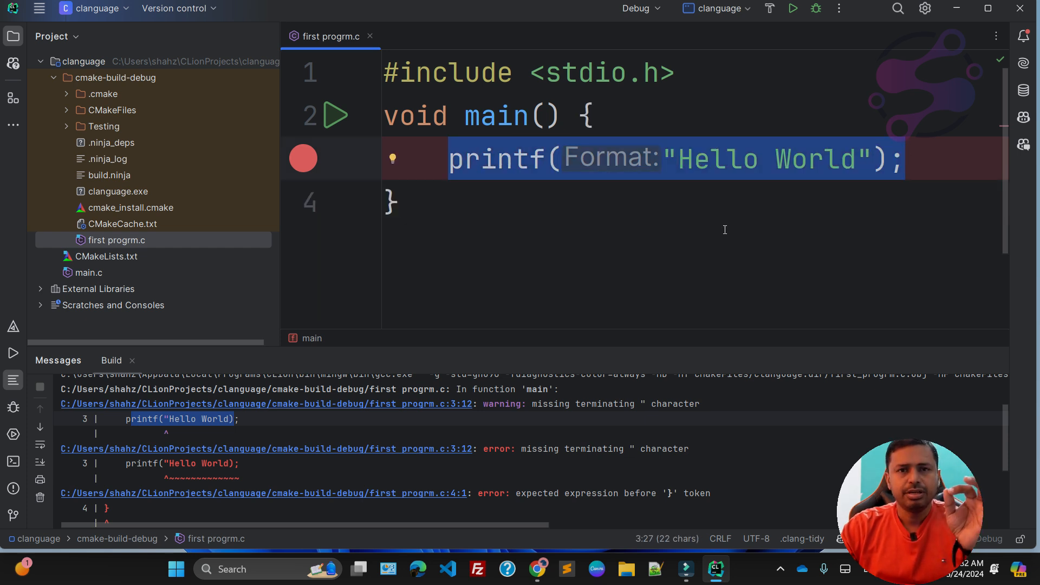
Duplicate the printf line and run, printing Hello WorldHello World on one line.
{"action": "left_click", "coordinate": [904, 159]}
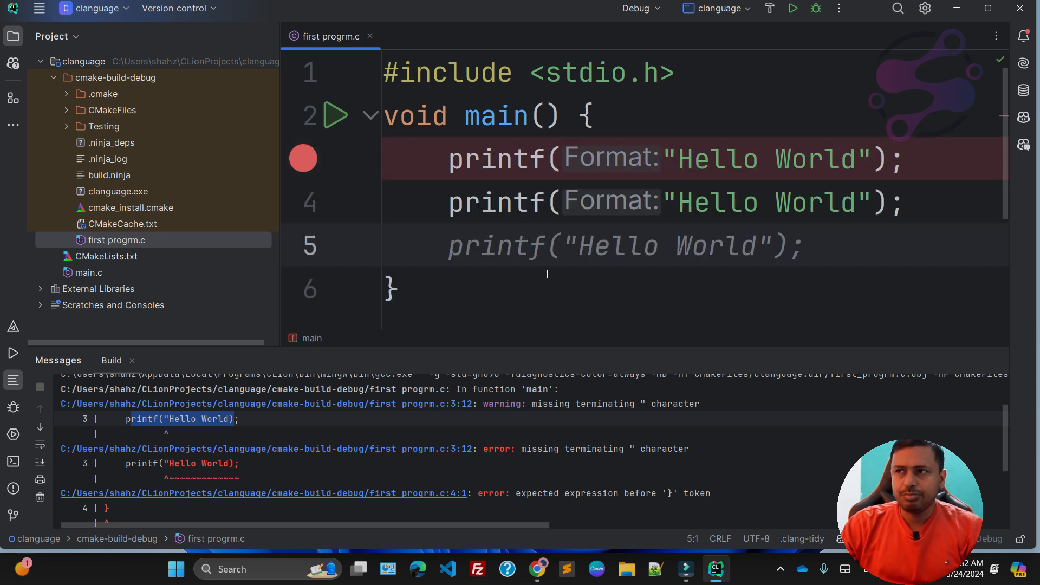
{"action": "left_click", "coordinate": [815, 8]}
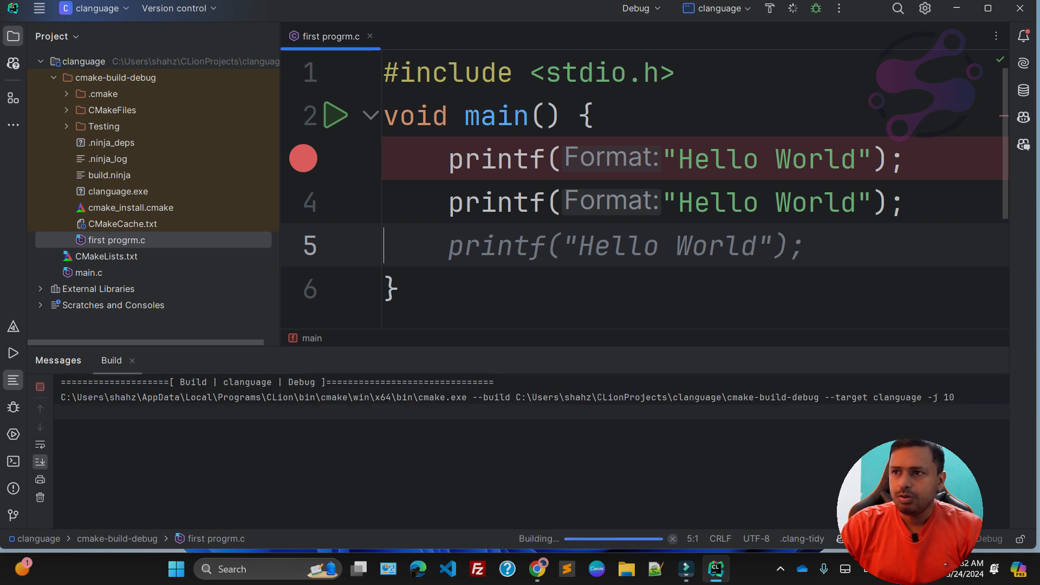
{"action": "left_click", "coordinate": [792, 8]}
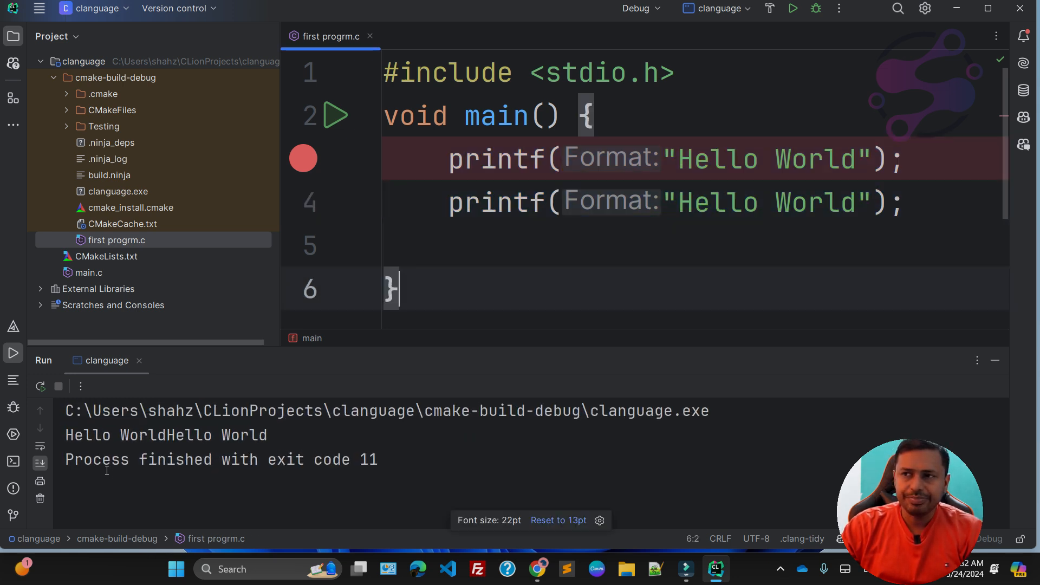
Append \n to the first Hello World string and run to get two lines.
{"action": "scroll", "scroll_direction": "up", "scroll_amount": 3}
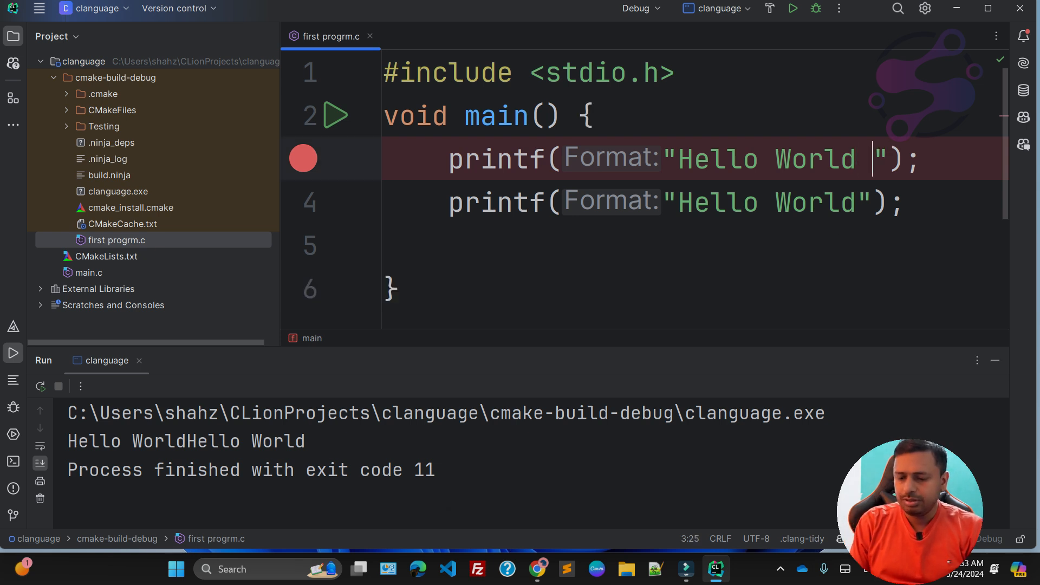
{"action": "type", "text": "\\n"}
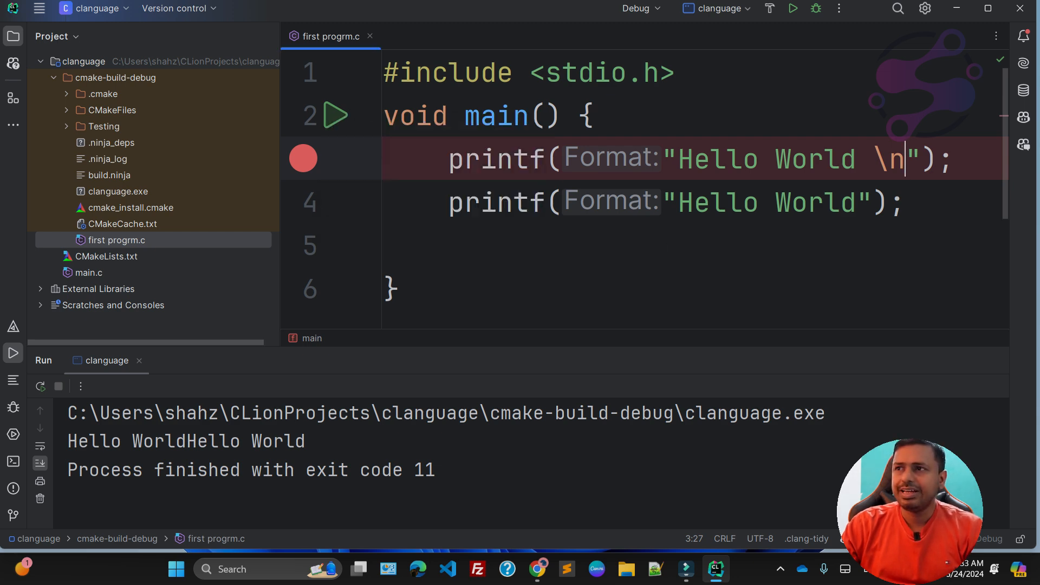
{"action": "left_click", "coordinate": [815, 8]}
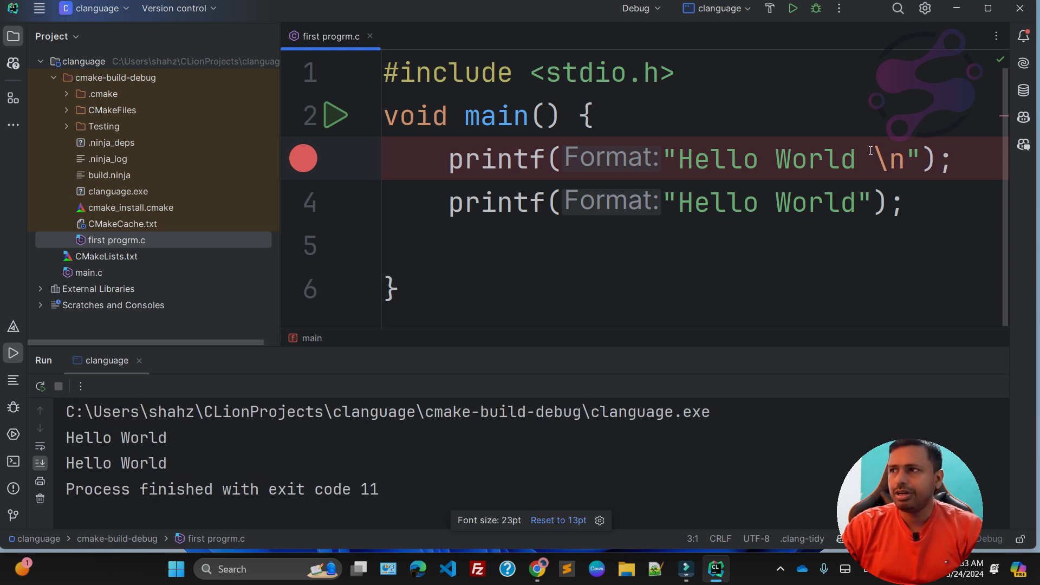
Highlight the \n escape, move to empty line 5, and select \n to copy.
{"action": "double_click", "coordinate": [892, 158]}
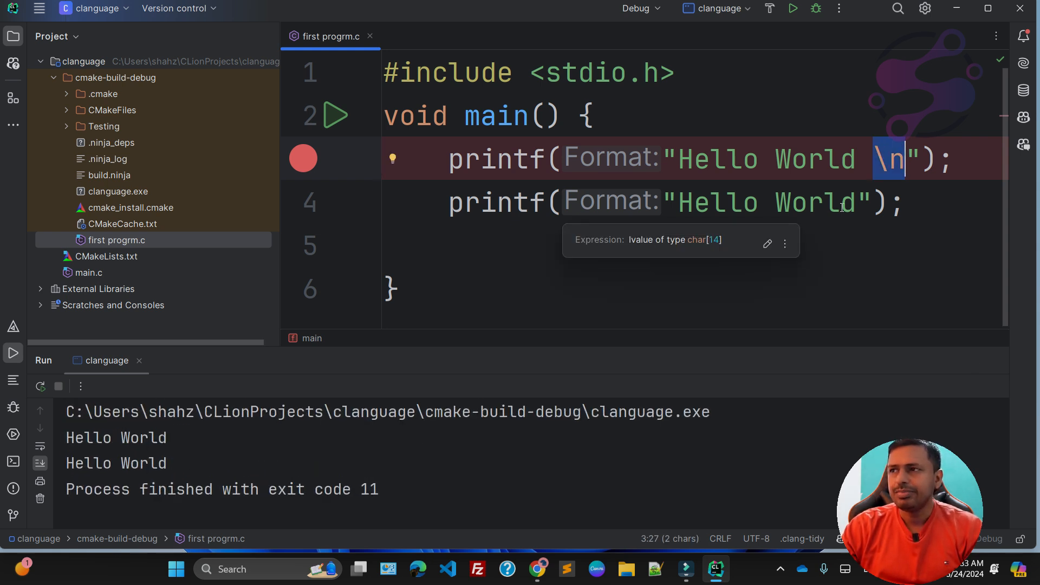
{"action": "left_click", "coordinate": [805, 269]}
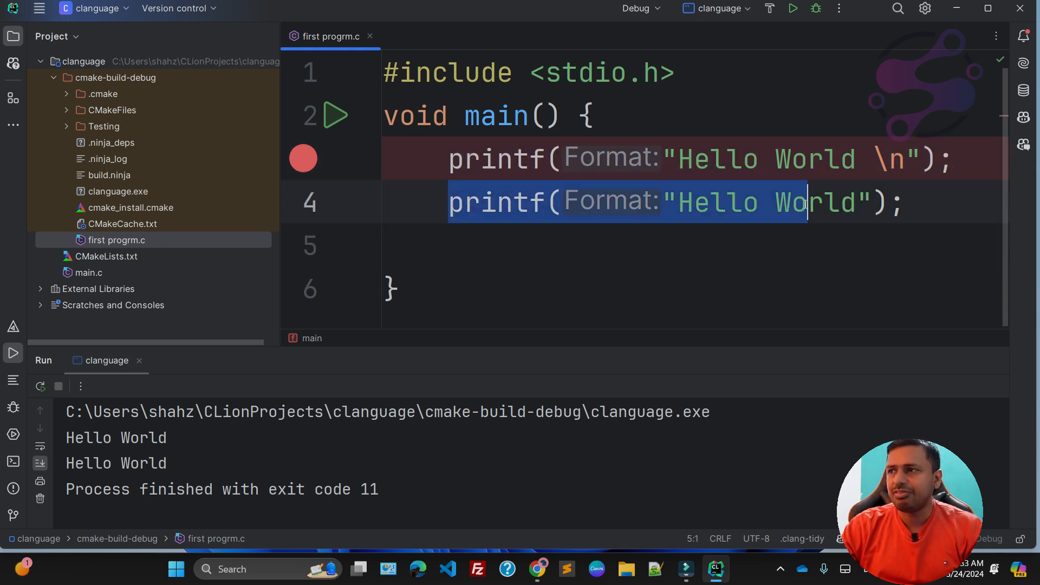
{"action": "left_click", "coordinate": [385, 245]}
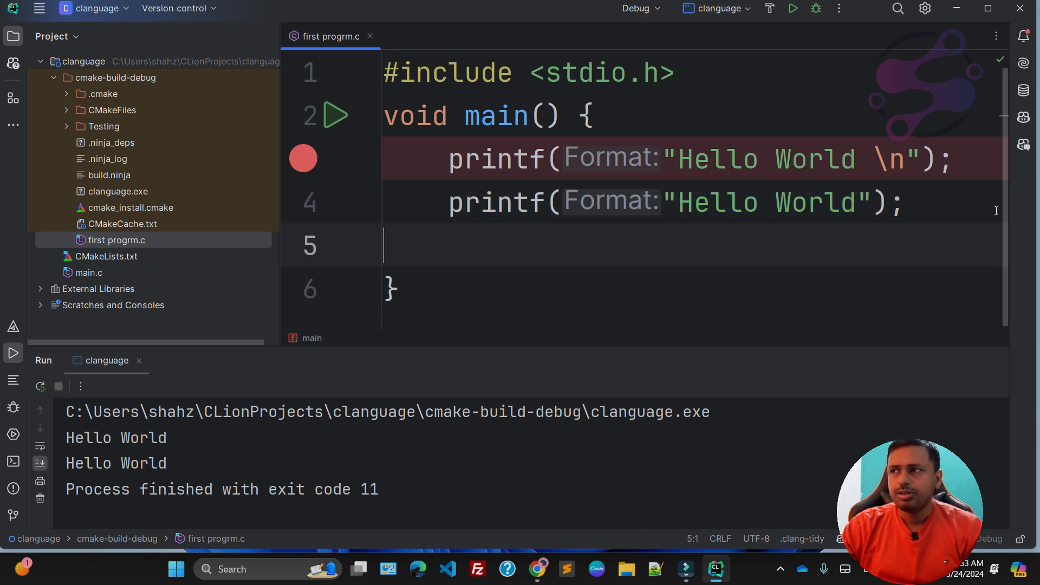
{"action": "double_click", "coordinate": [888, 159]}
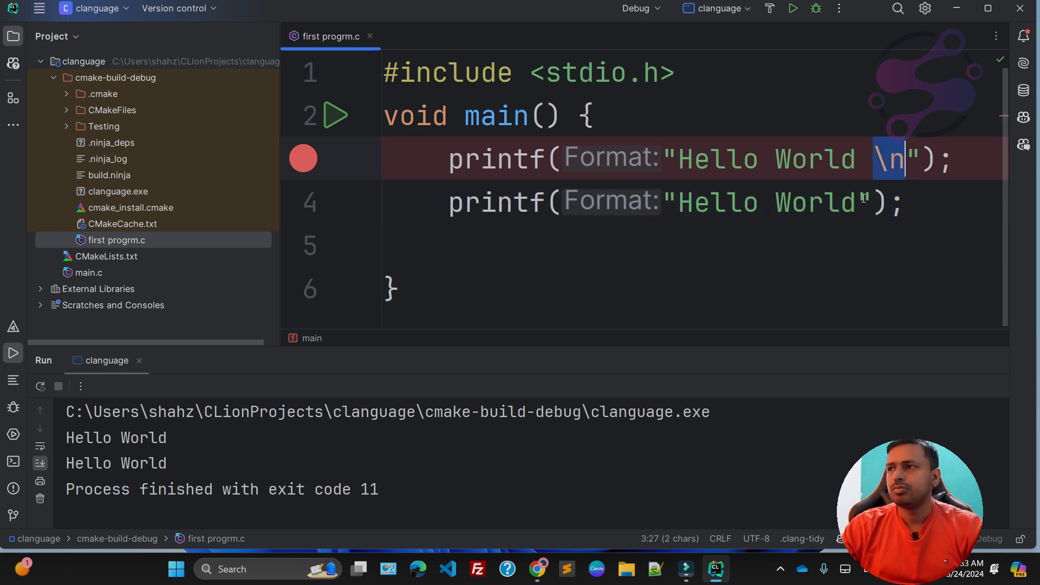
End the third printf string with \n and run the program to print Hello World three times.
{"action": "type", "text": "\\n"}
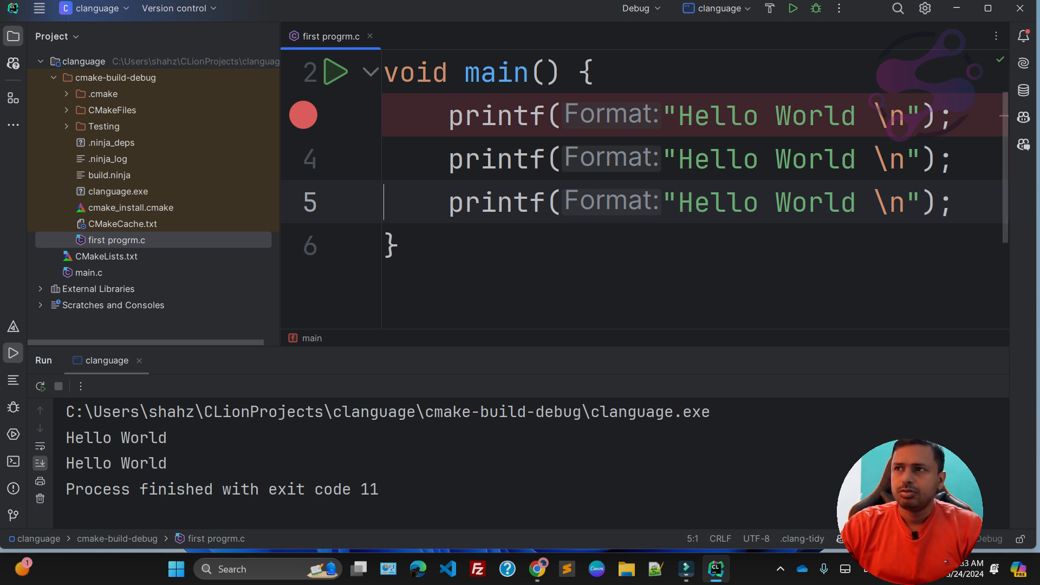
{"action": "left_click", "coordinate": [815, 8]}
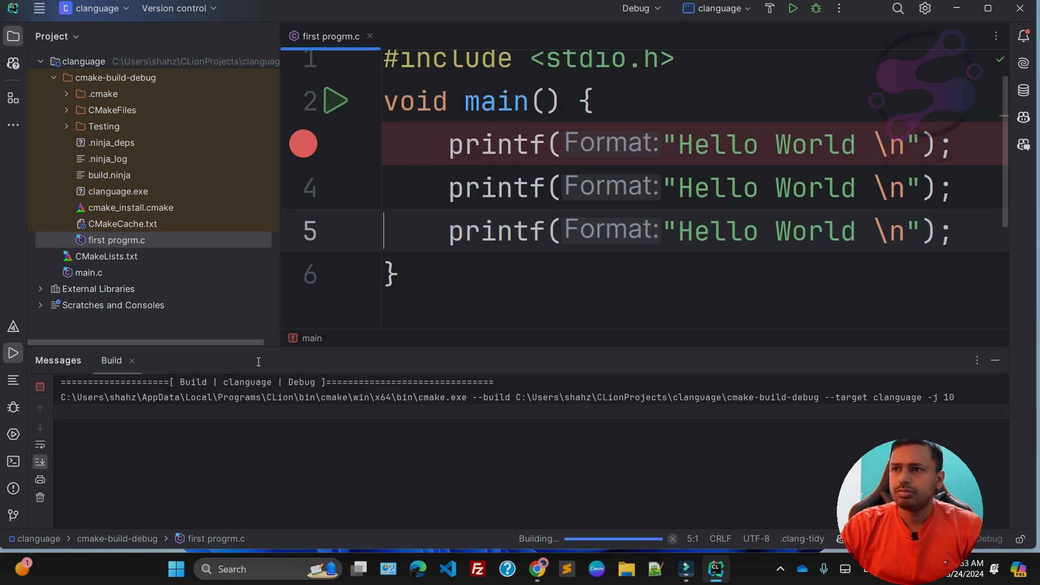
{"action": "left_click", "coordinate": [792, 8]}
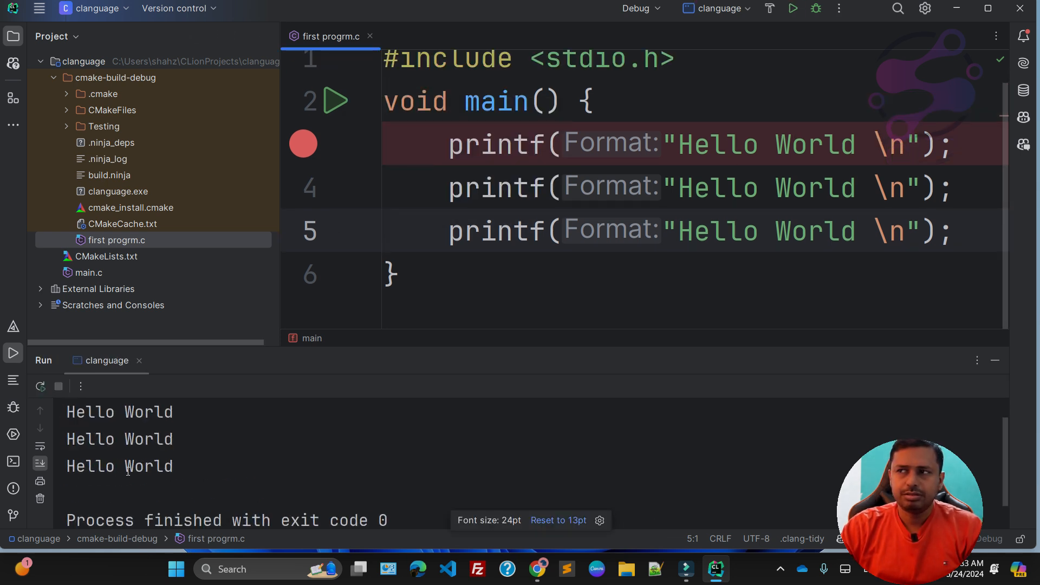